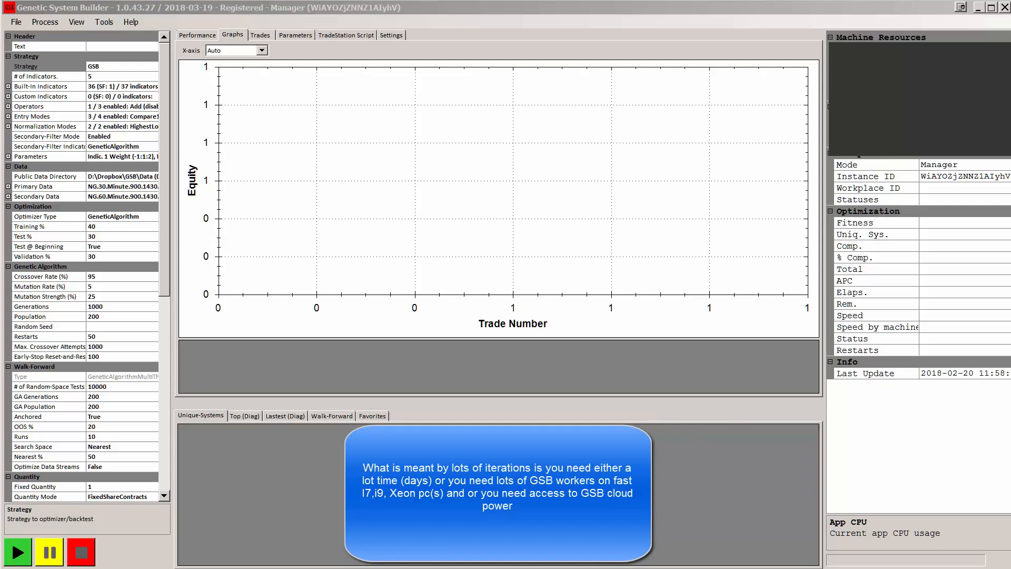
mouse_move(123, 307)
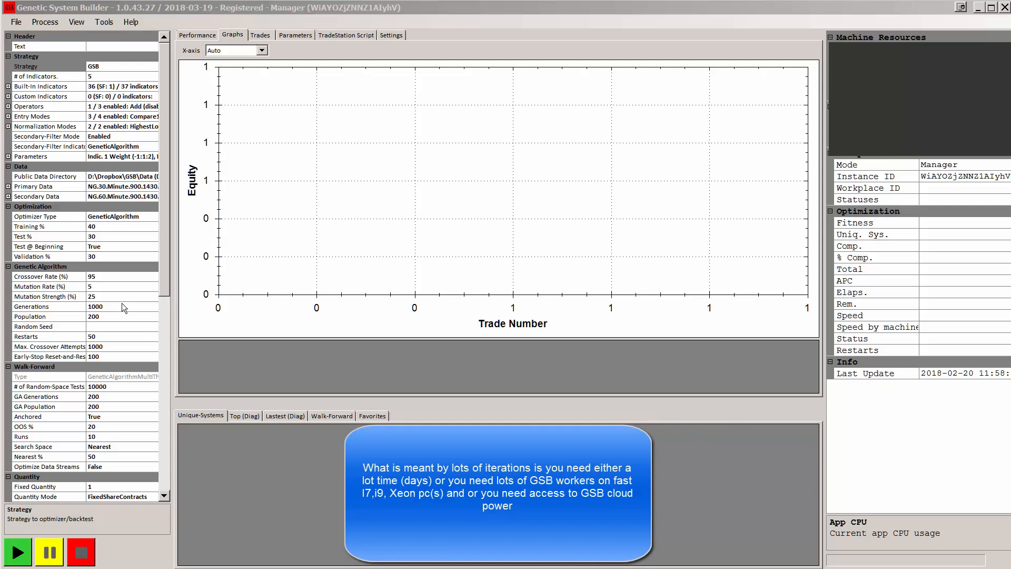
mouse_move(106, 192)
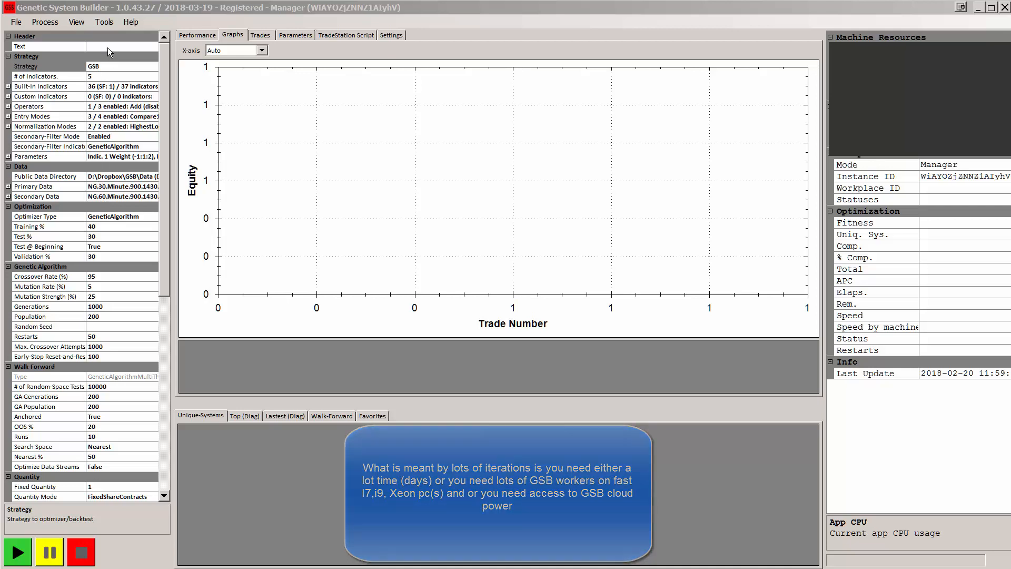
- Set the project header text to 'ng+30_60' and start the optimization run
click(49, 46)
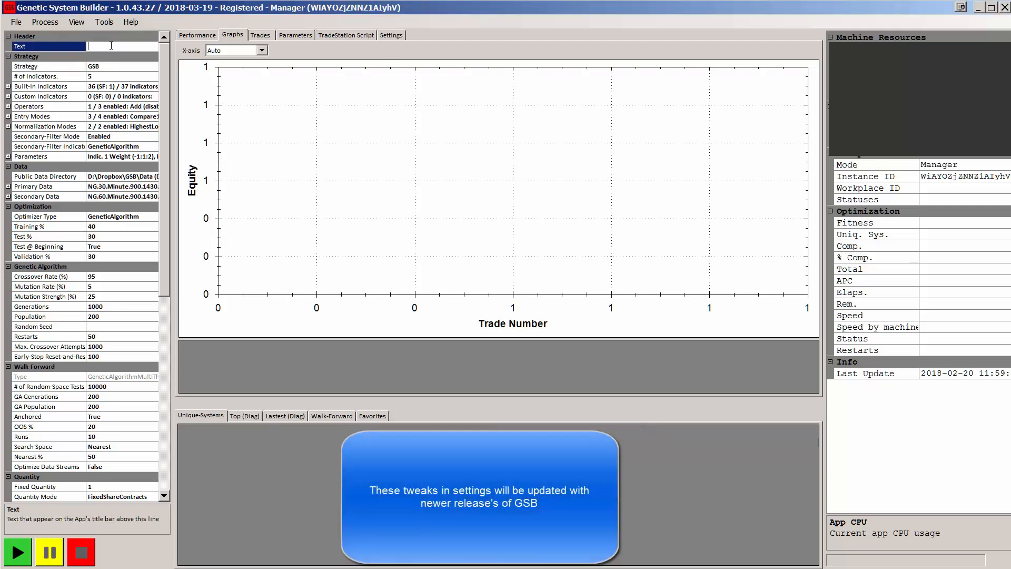
text(ng+30_60)
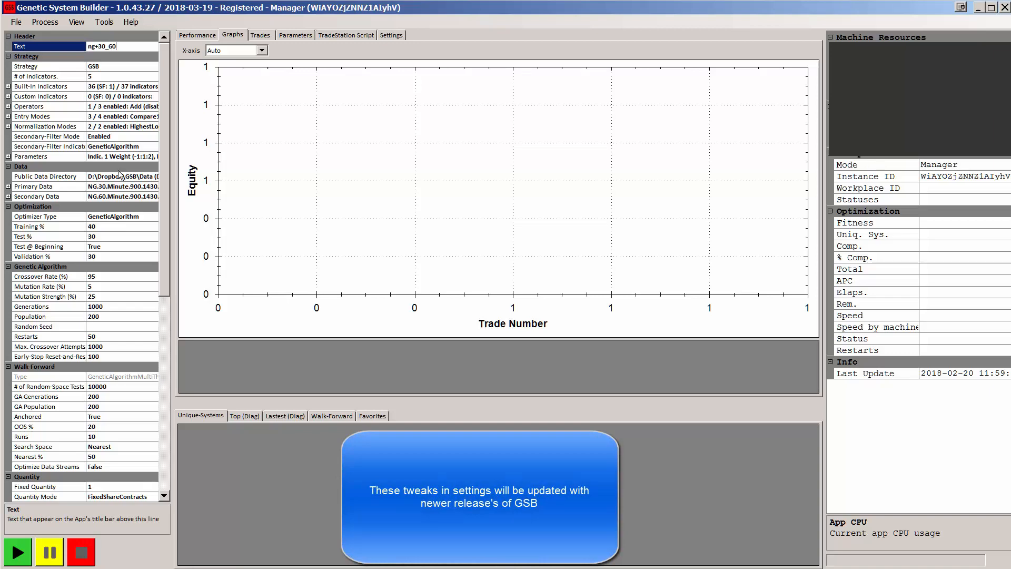
click(17, 552)
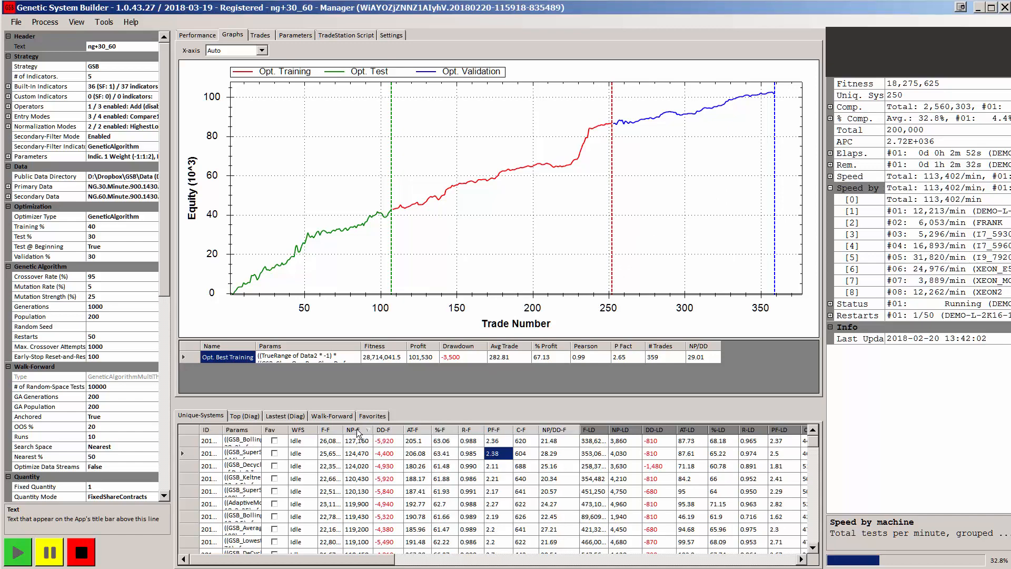
- View the equity curves of the top two systems and open the SuperSmoother system's action menu
click(355, 440)
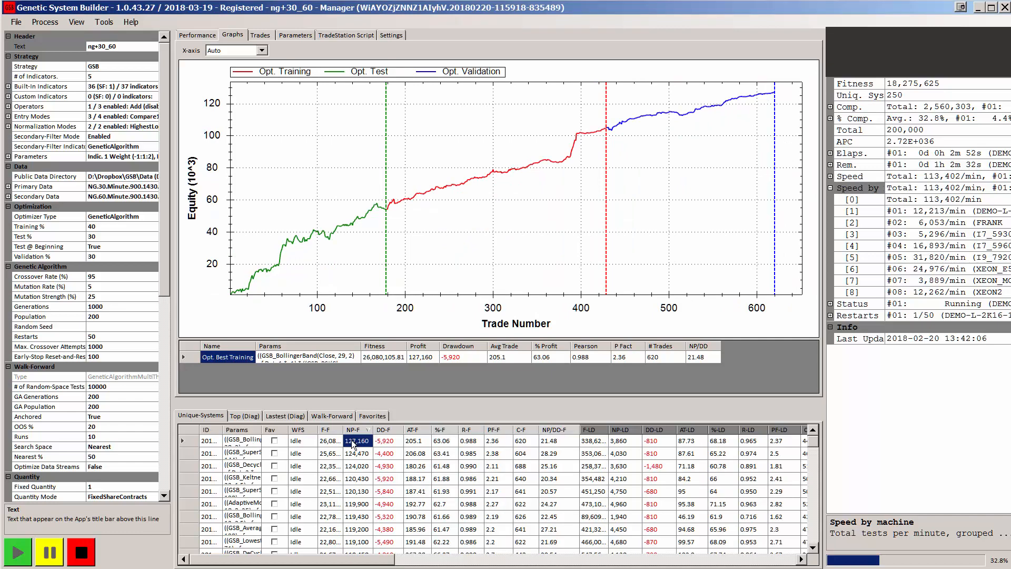
right_click(354, 440)
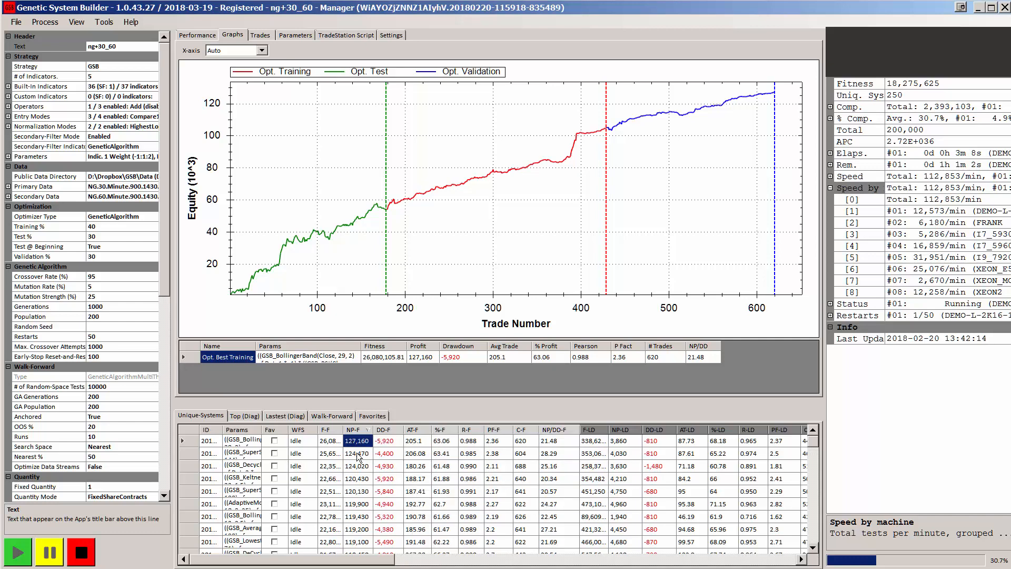
click(354, 453)
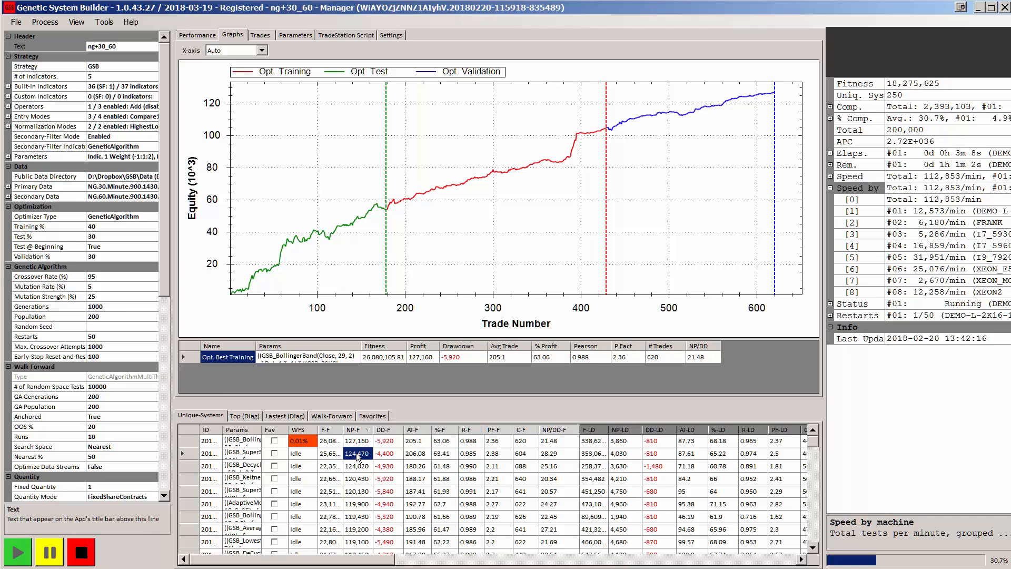
right_click(354, 452)
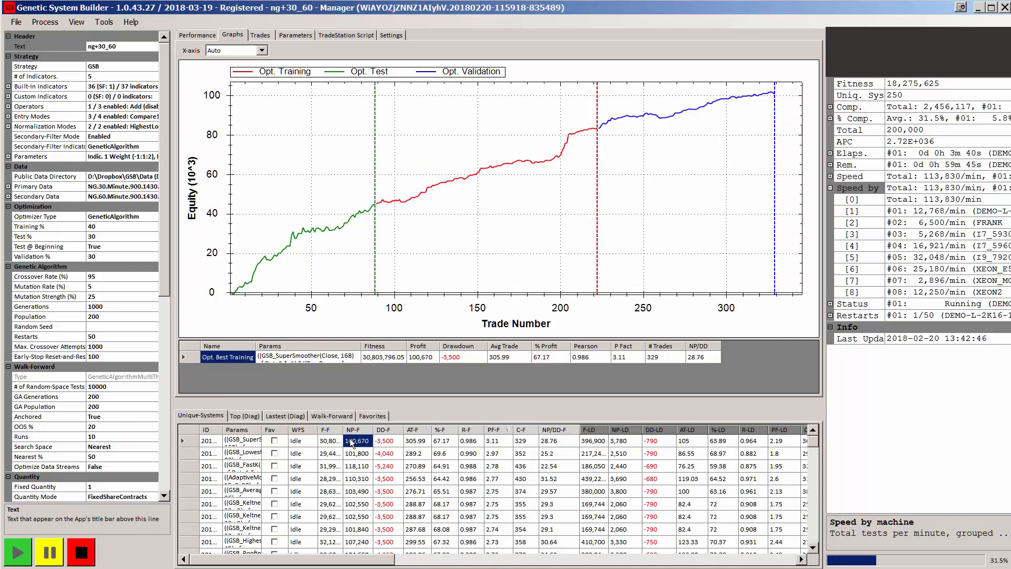
right_click(353, 440)
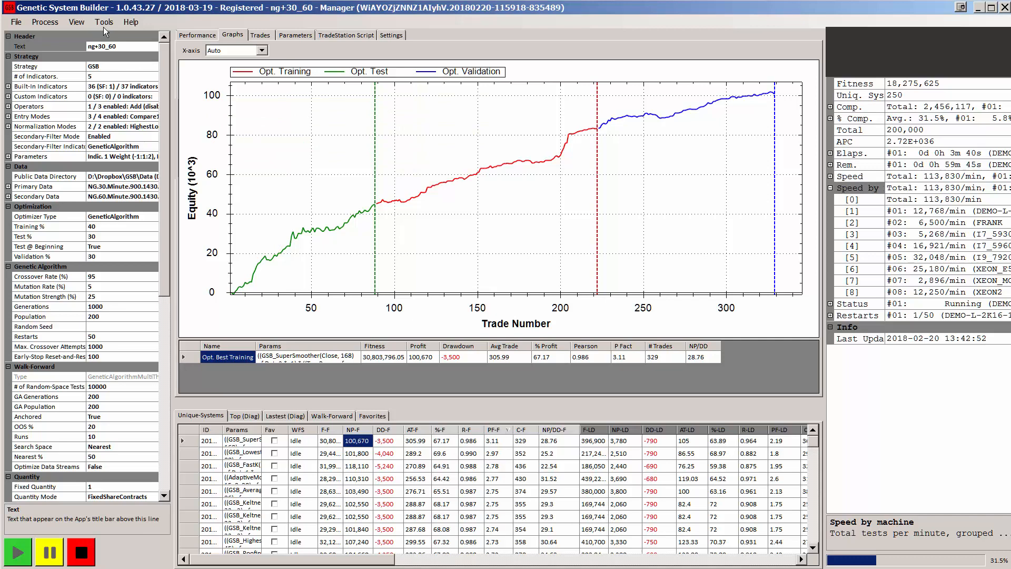
- Review the application settings under Tools > App Settings
click(104, 22)
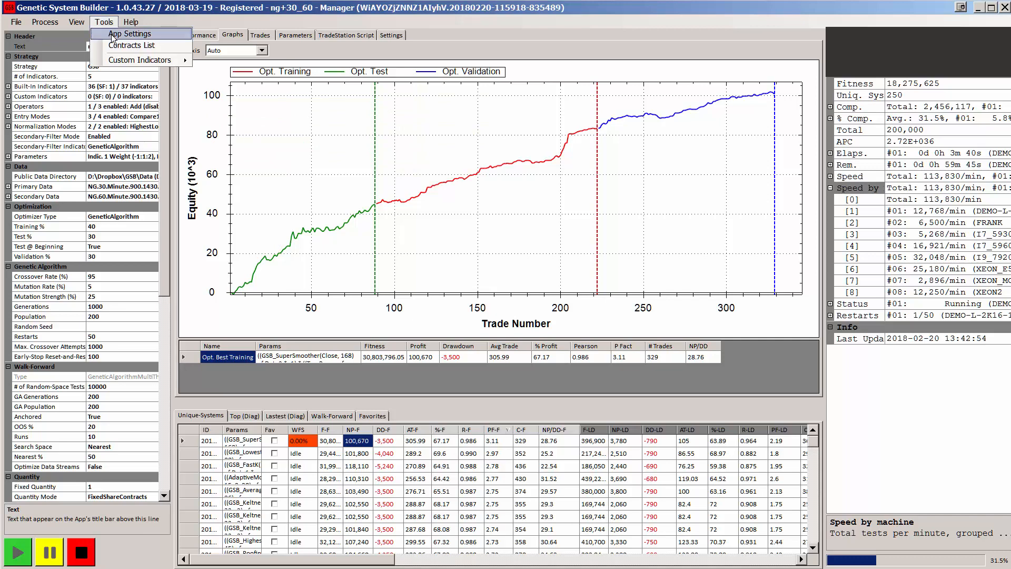
click(129, 34)
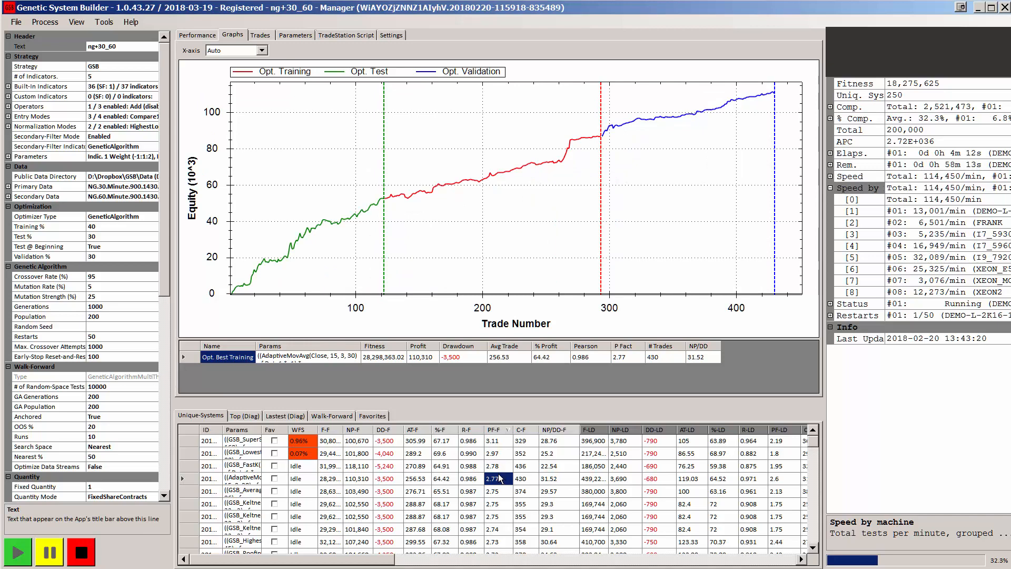
- Run multi-threaded genetic walk-forwards on the AdaptiveMovAvg, GSB_Highest and DeCyclerOscillator systems
right_click(497, 479)
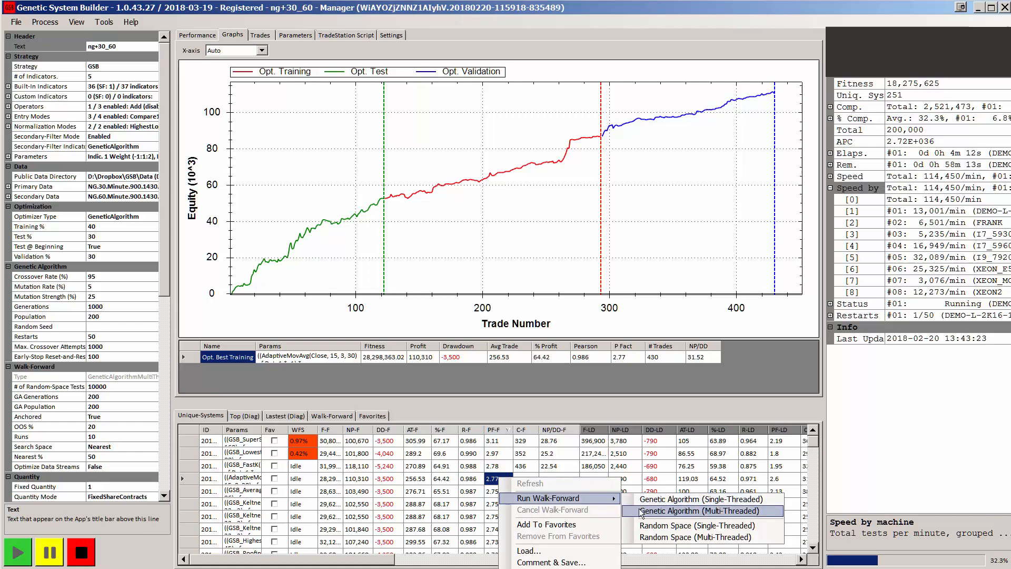
click(701, 511)
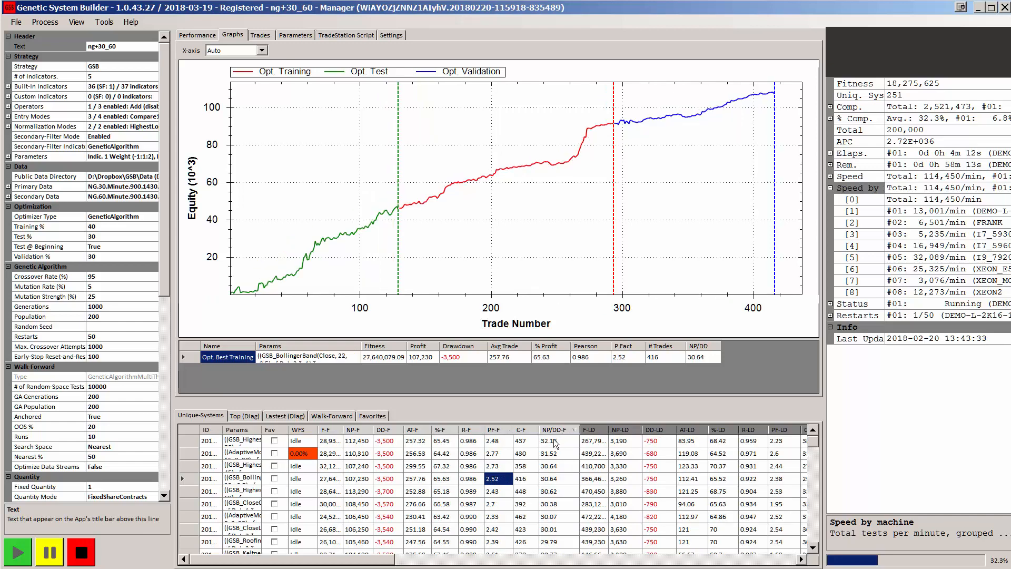
click(556, 441)
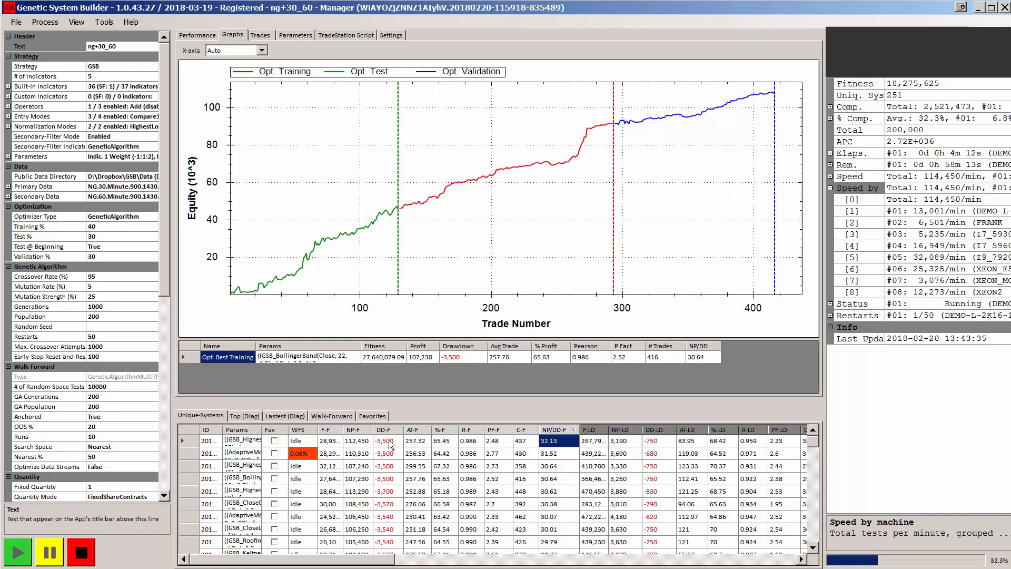
right_click(385, 440)
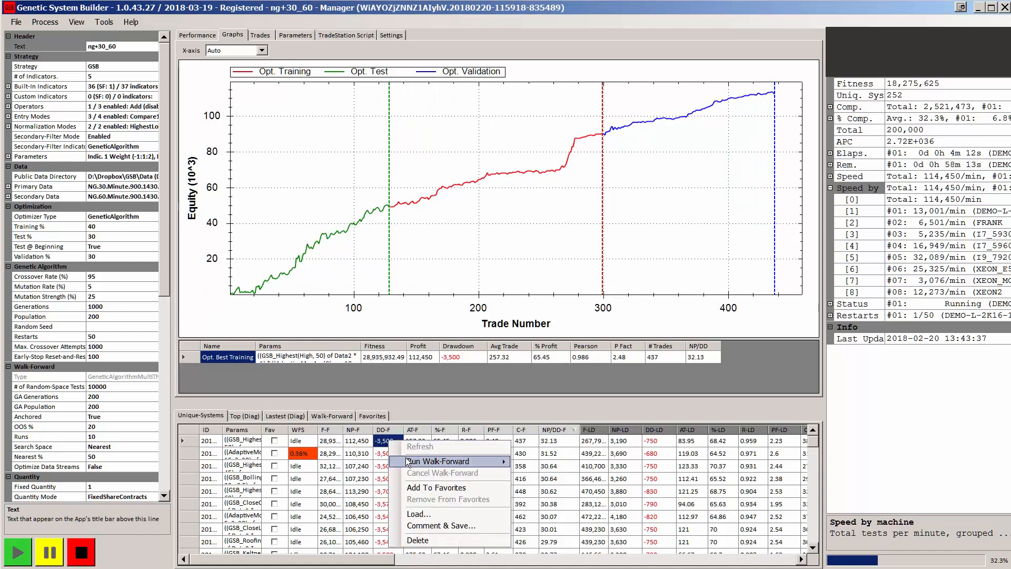
mouse_move(437, 460)
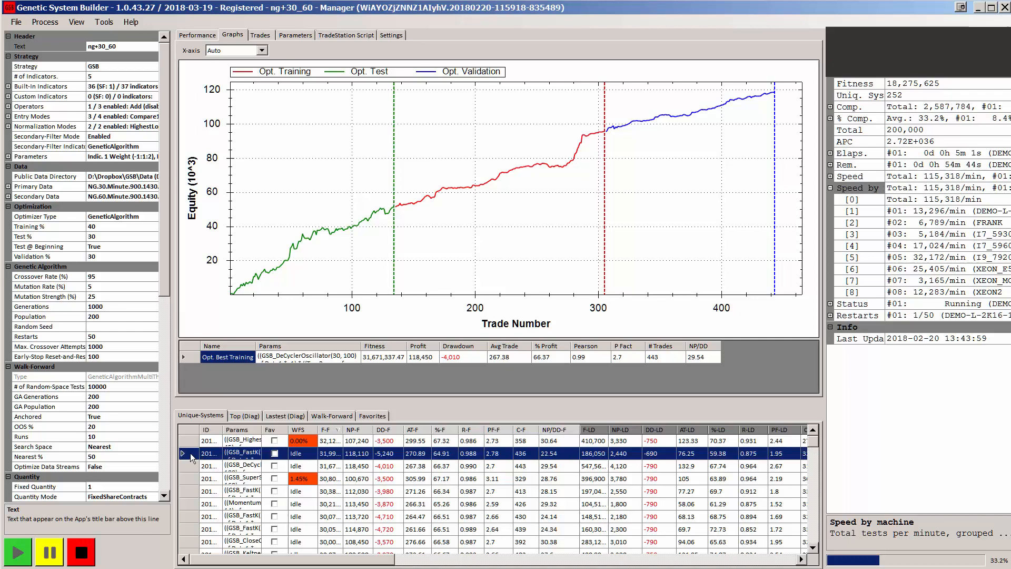
right_click(242, 453)
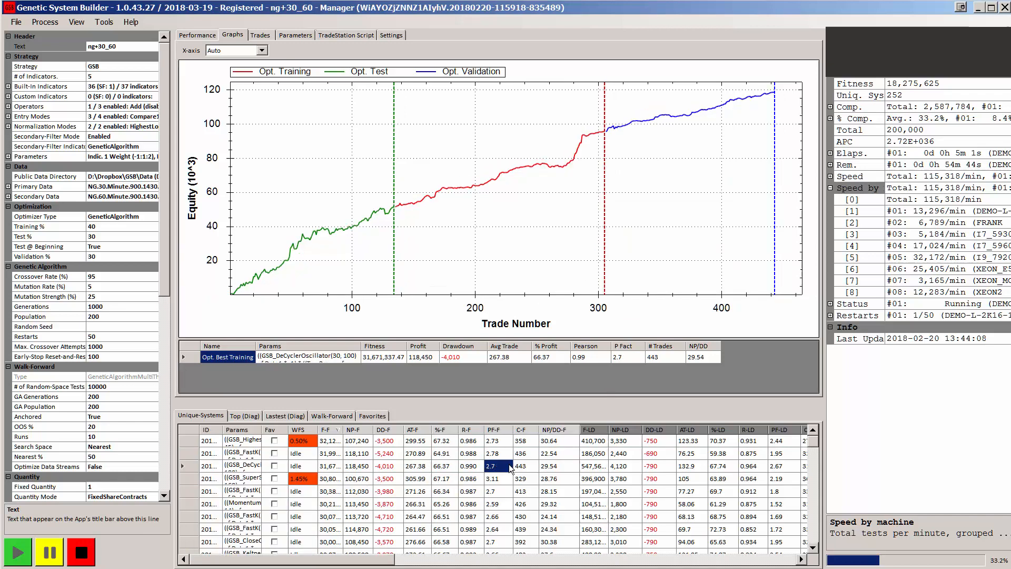
right_click(492, 465)
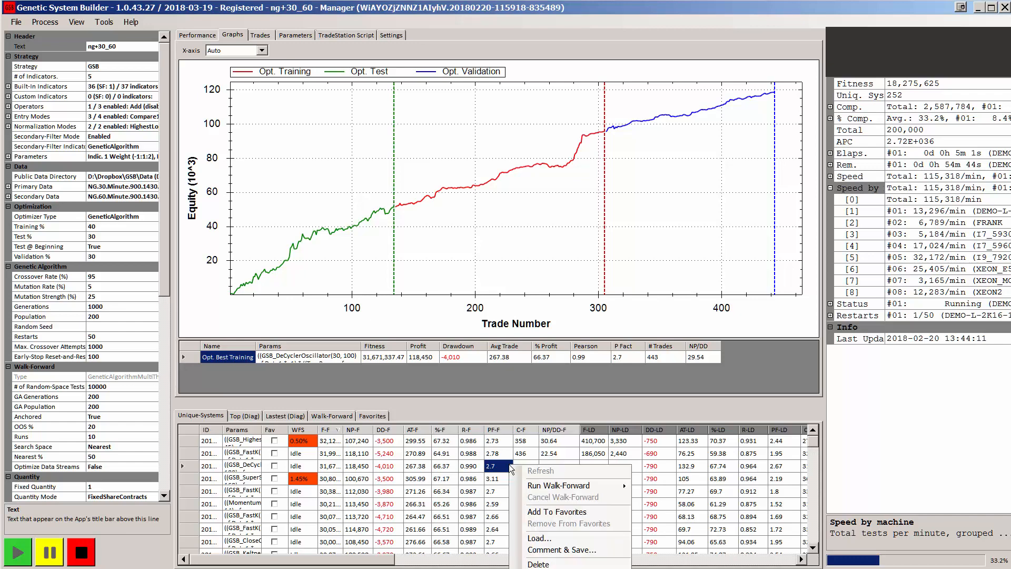
mouse_move(559, 485)
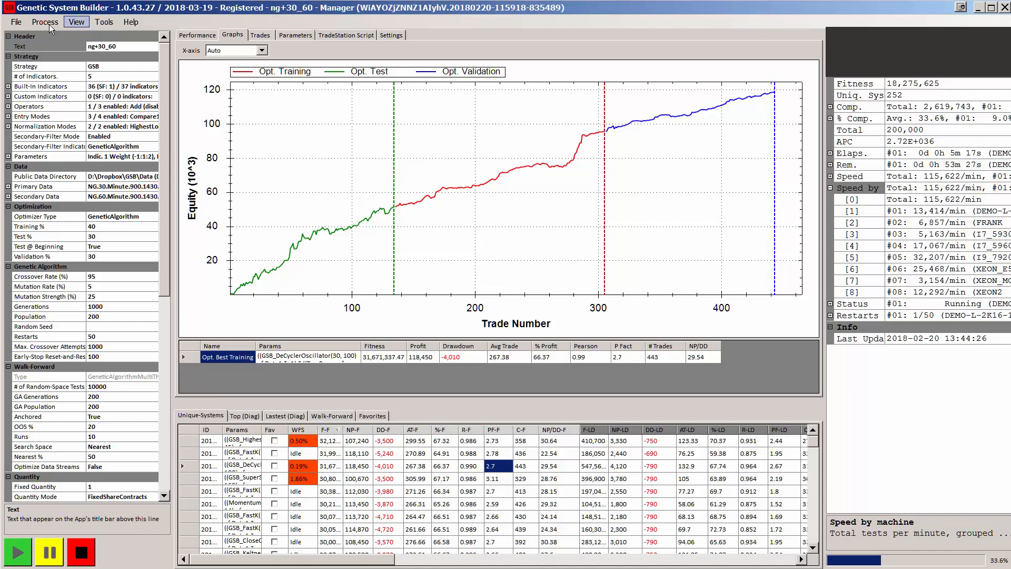
- Stop the optimization at 34%, confirming Yes, to list walk-forward results
click(44, 21)
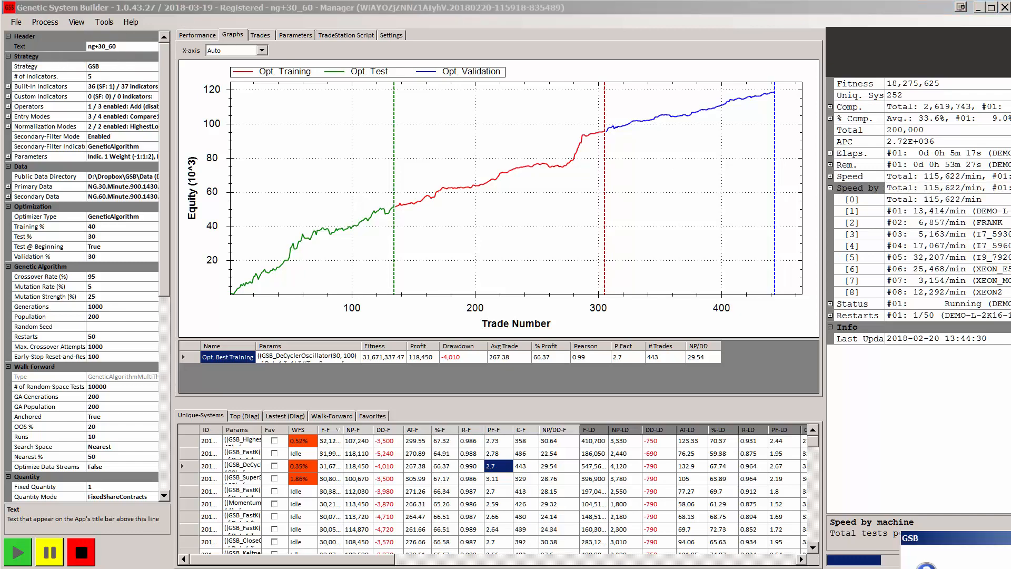
click(80, 551)
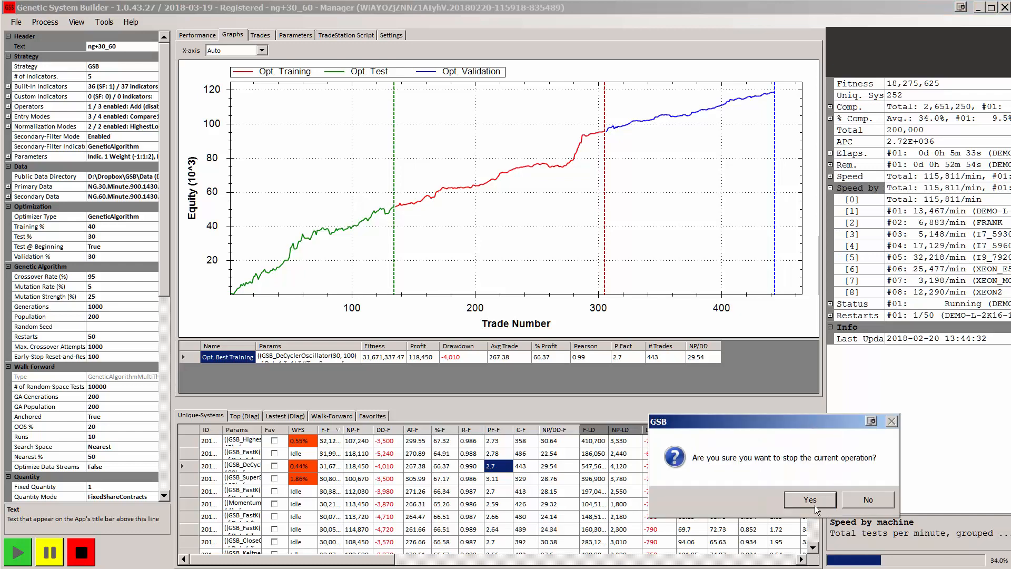
click(809, 499)
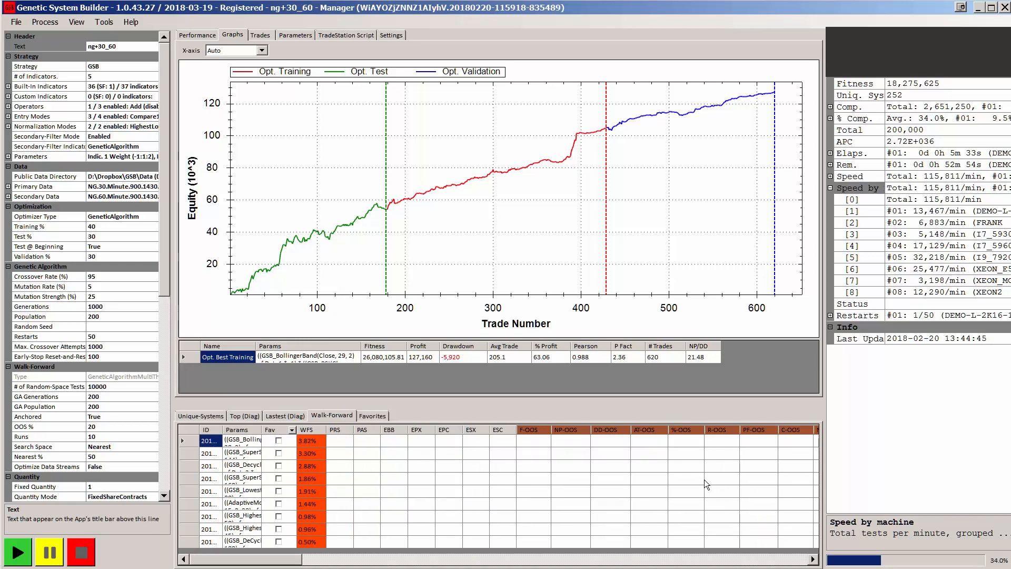
mouse_move(755, 506)
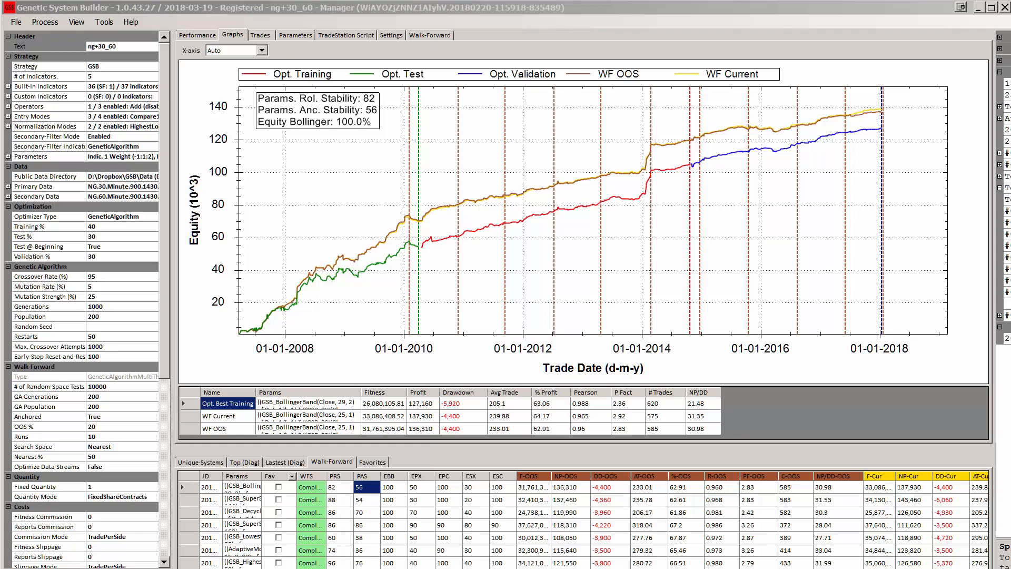
click(207, 487)
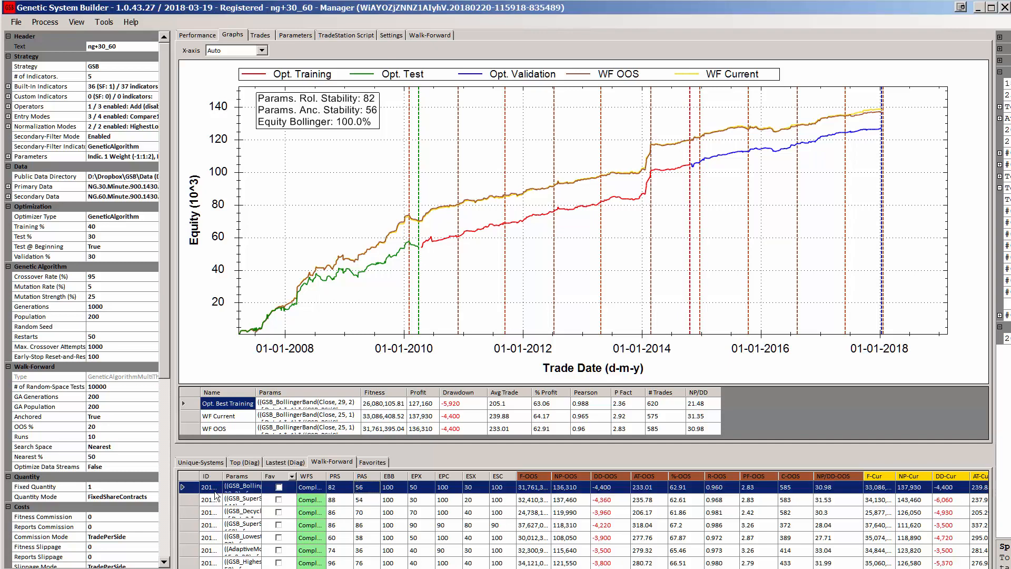
click(227, 416)
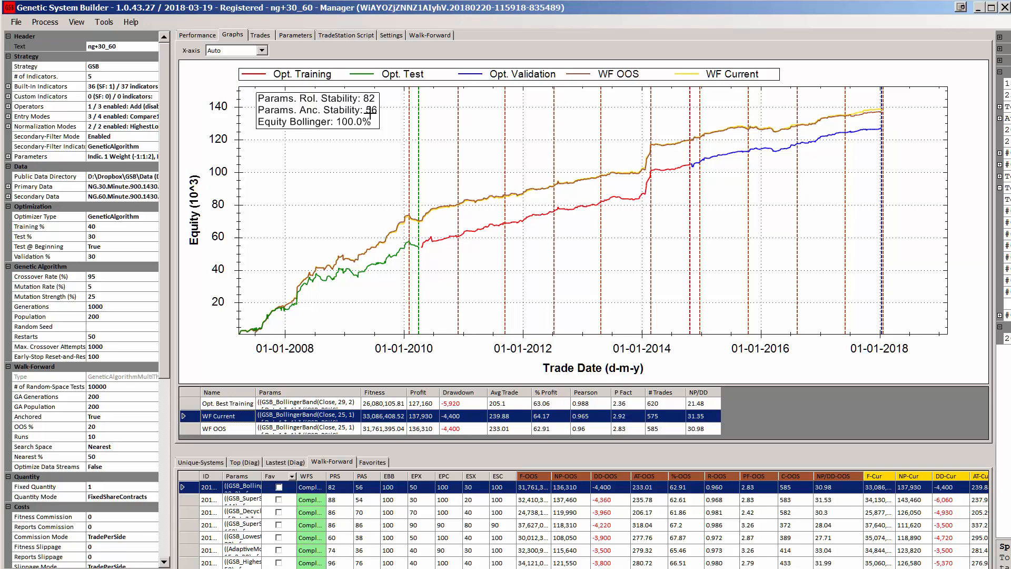
mouse_move(368, 109)
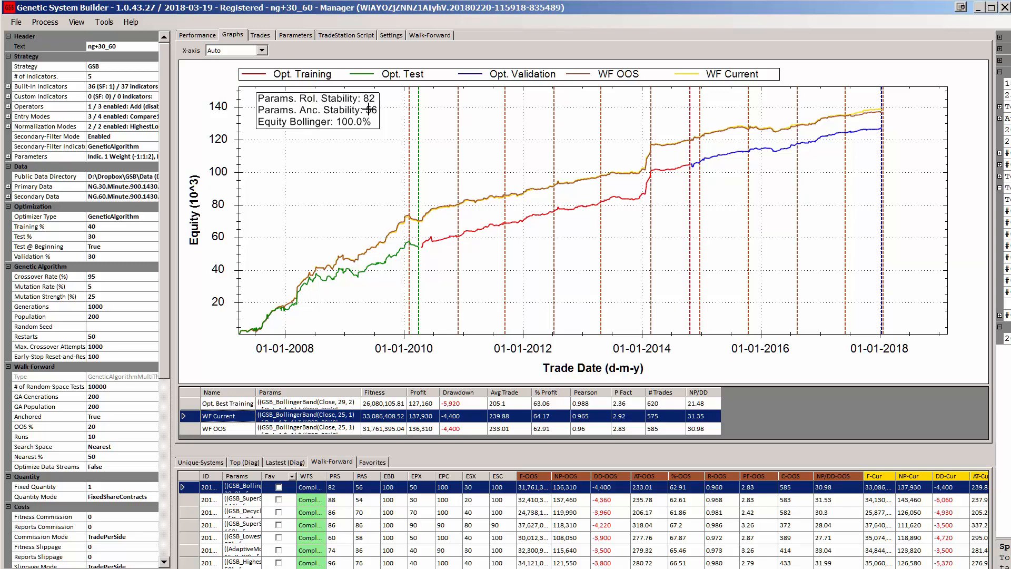
mouse_move(380, 103)
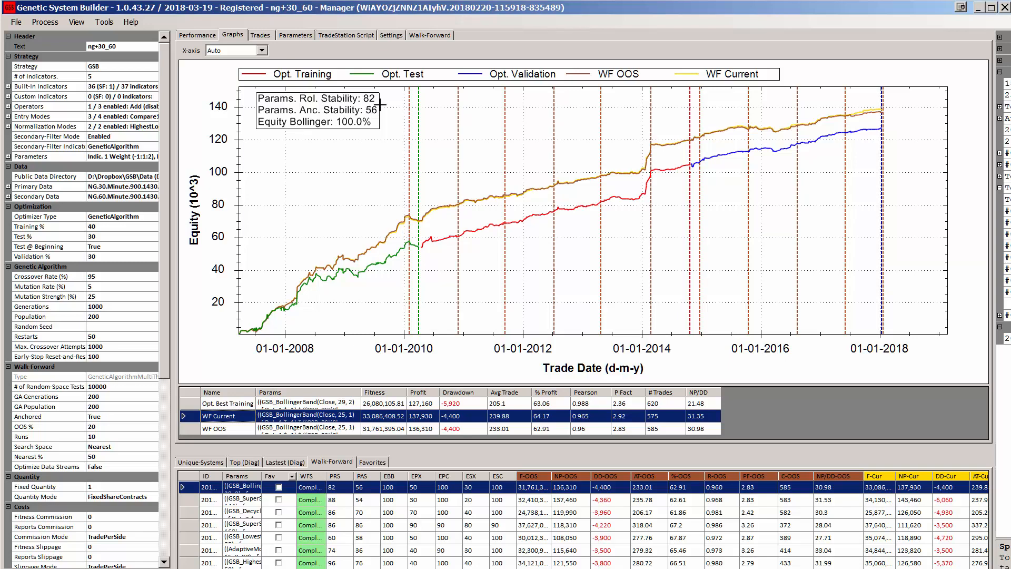
mouse_move(587, 121)
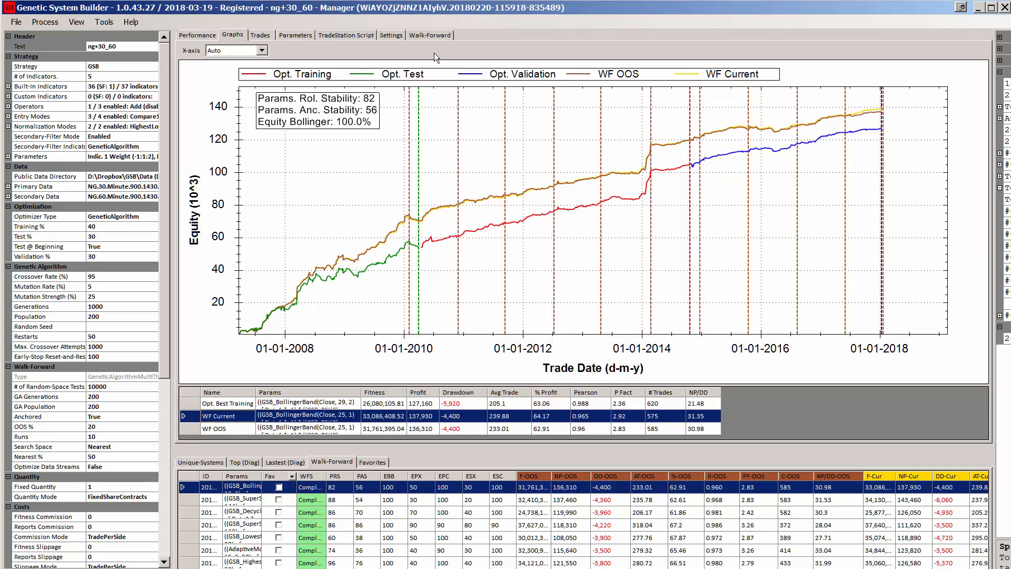
mouse_move(436, 57)
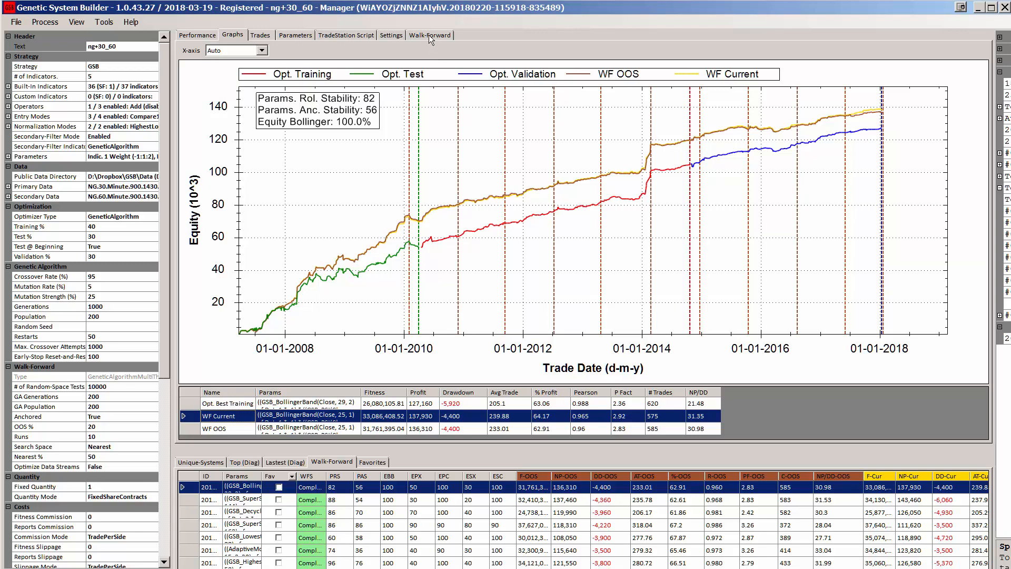
- Show the BollingerBand system's walk-forward parameter table and select the Current parameter row
click(429, 35)
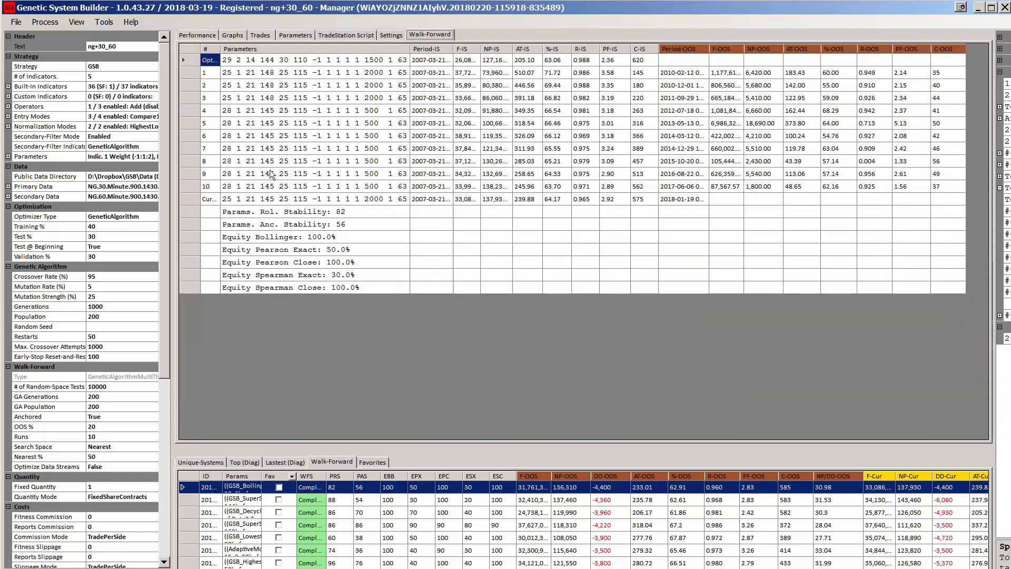
click(290, 186)
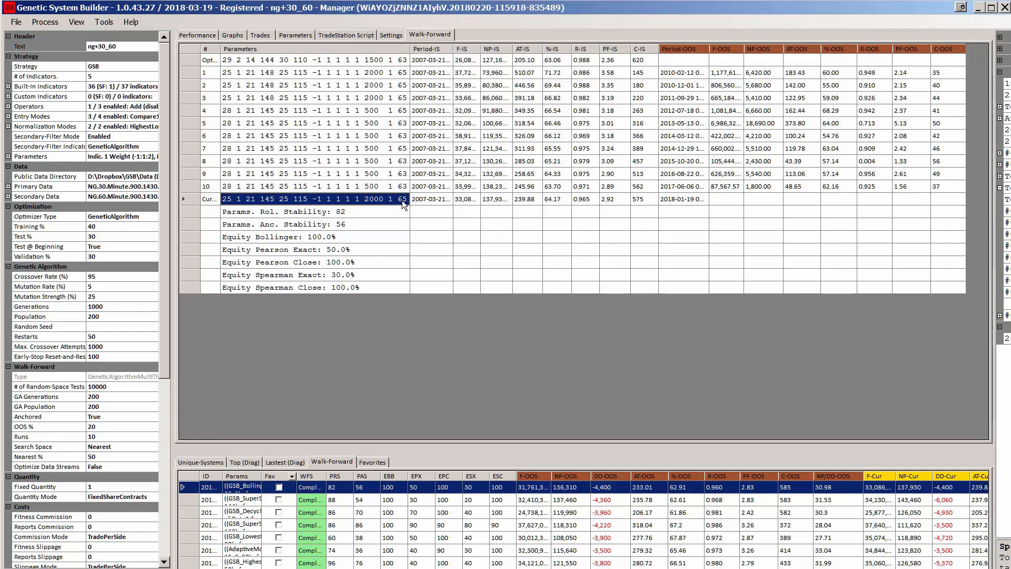
mouse_move(402, 161)
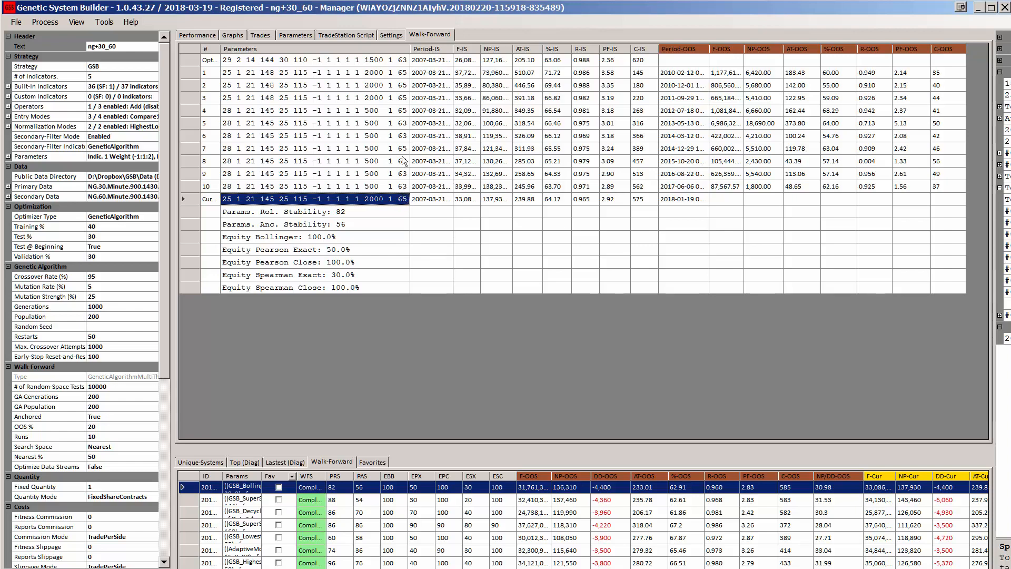
mouse_move(405, 195)
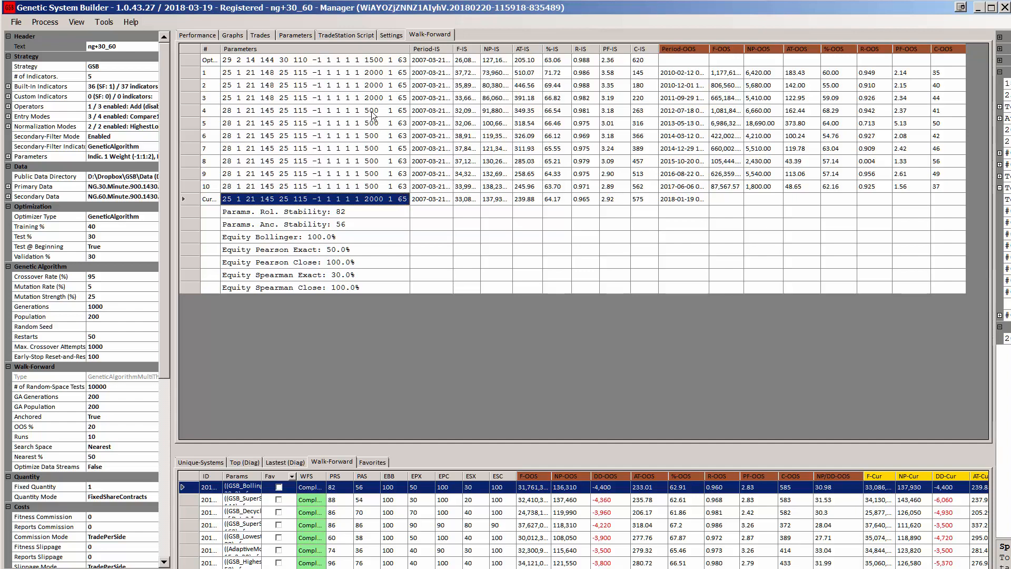
mouse_move(376, 187)
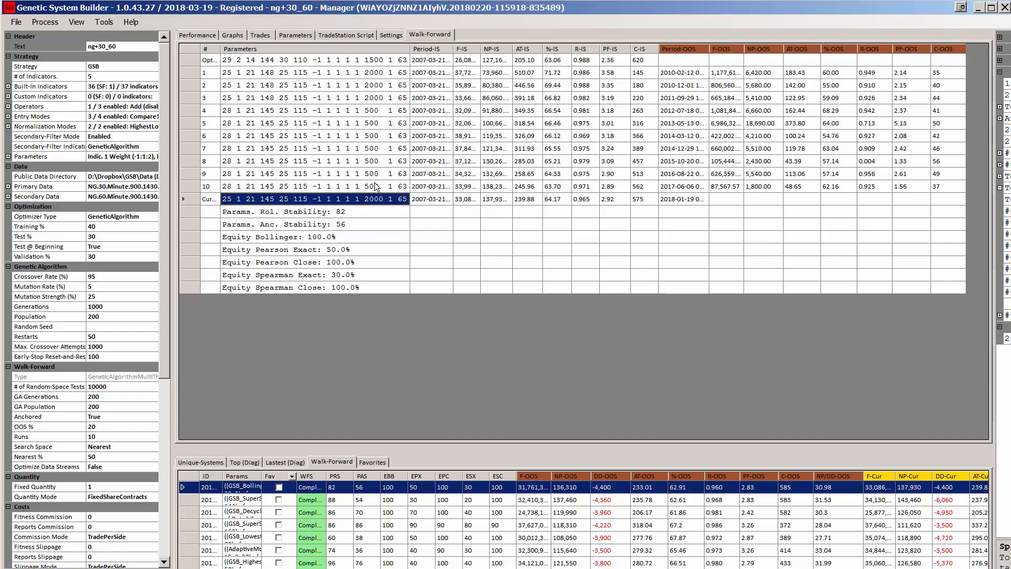
mouse_move(376, 204)
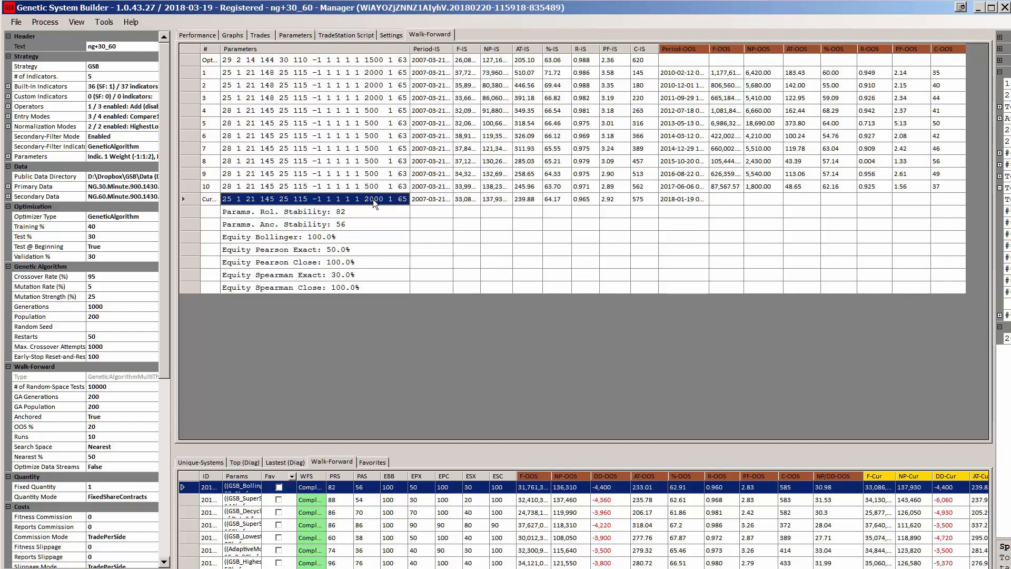
click(232, 35)
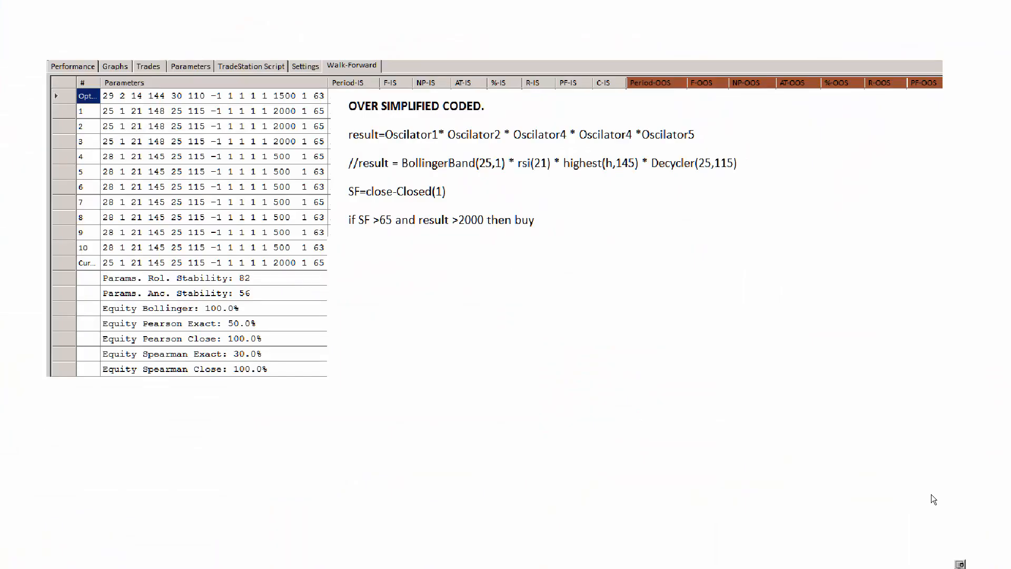
mouse_move(909, 479)
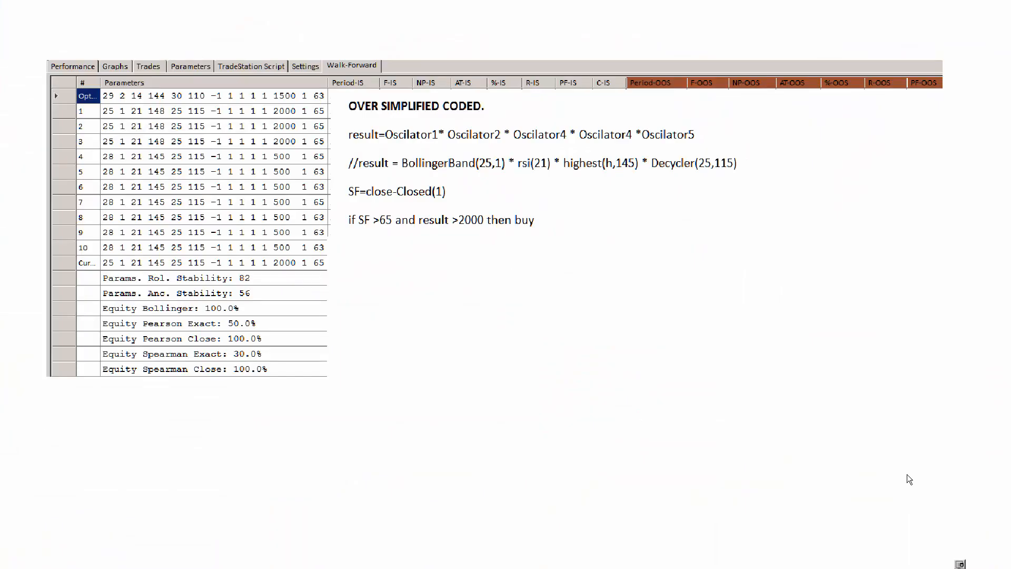
mouse_move(804, 442)
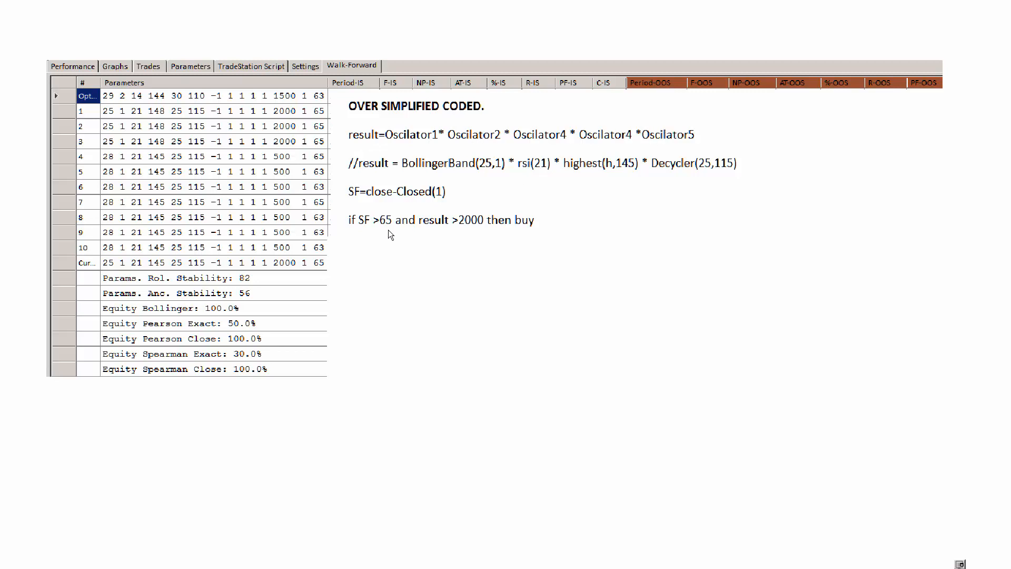
mouse_move(109, 259)
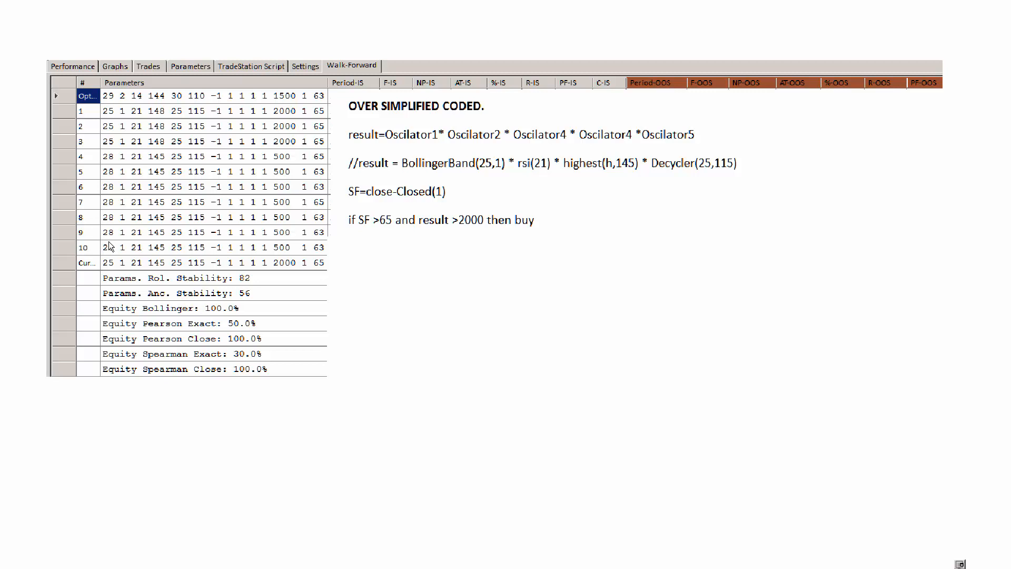
mouse_move(109, 149)
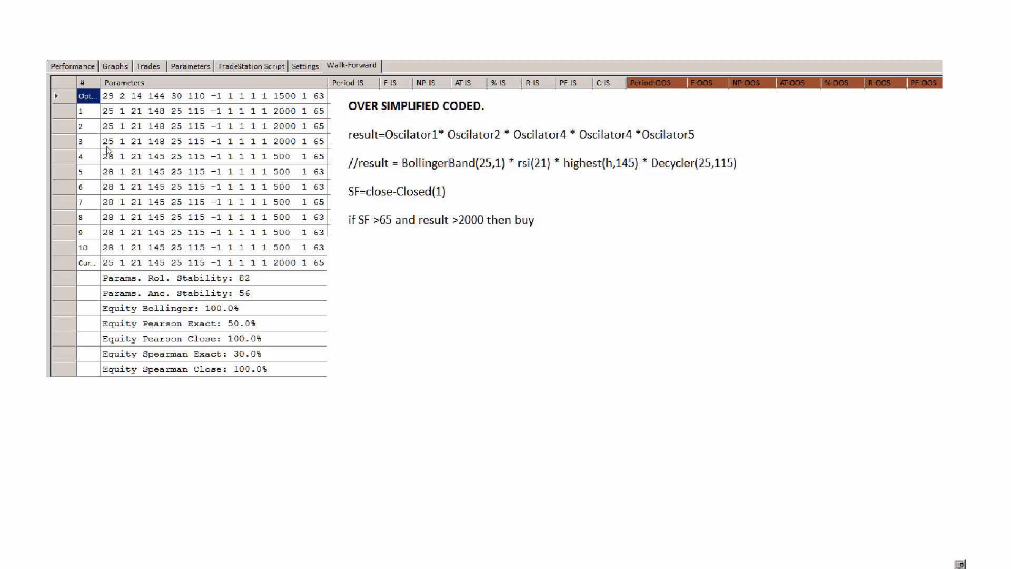
mouse_move(208, 244)
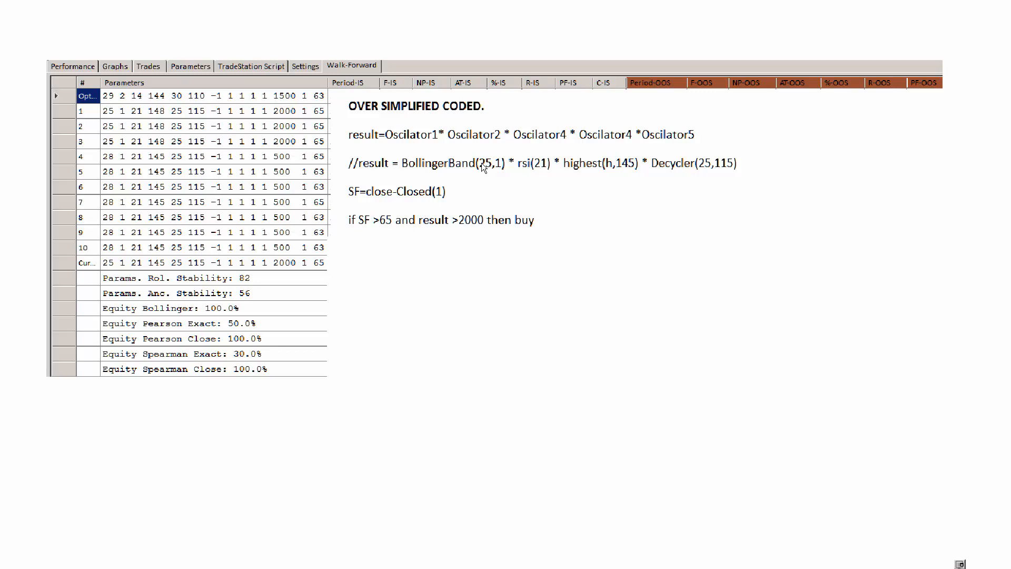
mouse_move(497, 170)
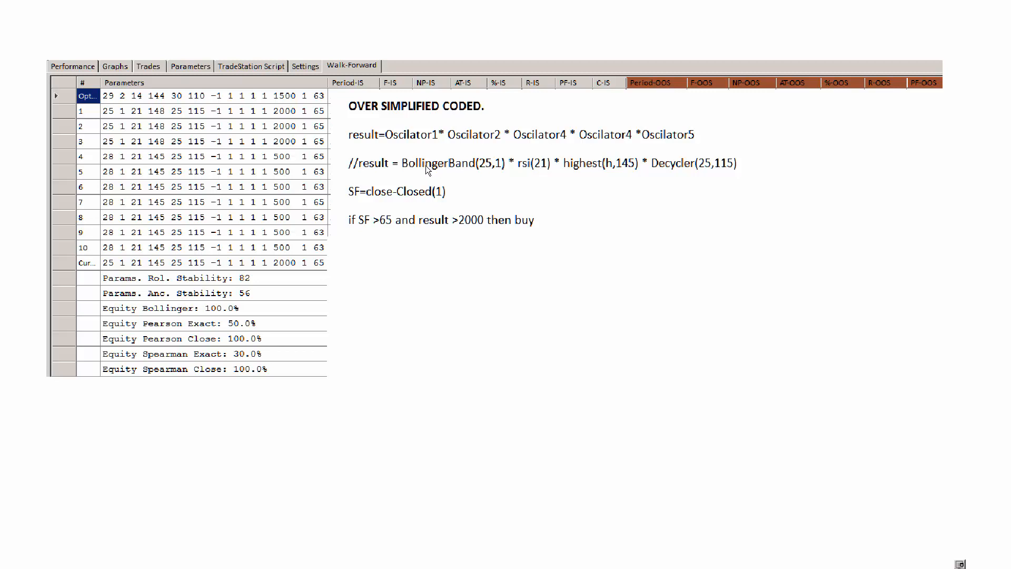
mouse_move(327, 178)
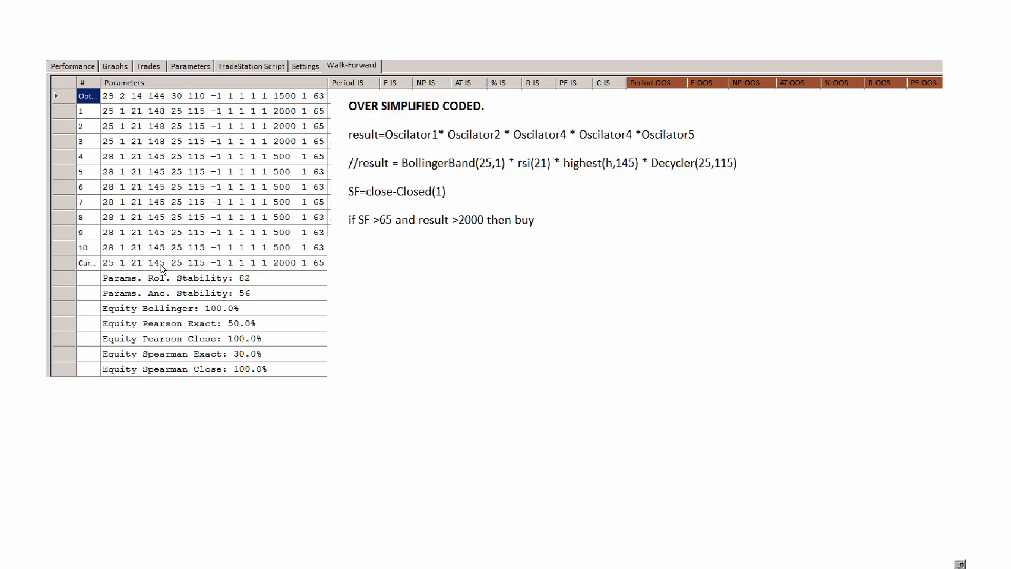
mouse_move(158, 160)
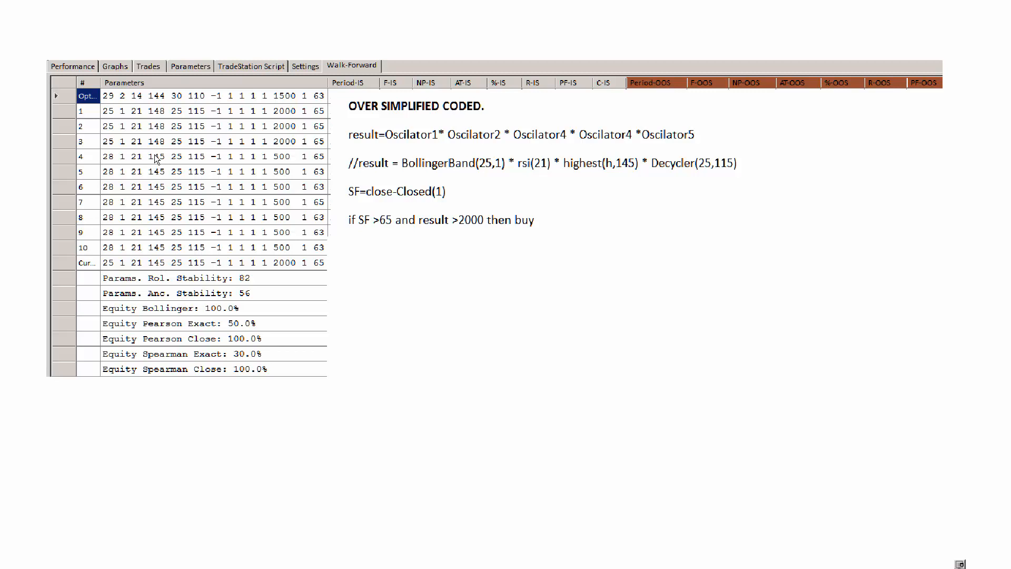
mouse_move(159, 157)
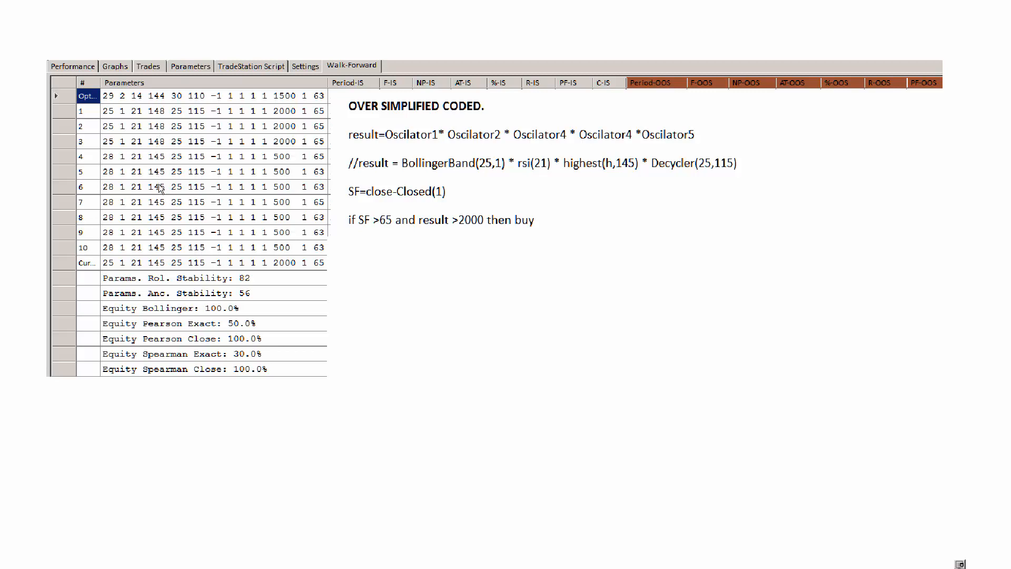
mouse_move(186, 187)
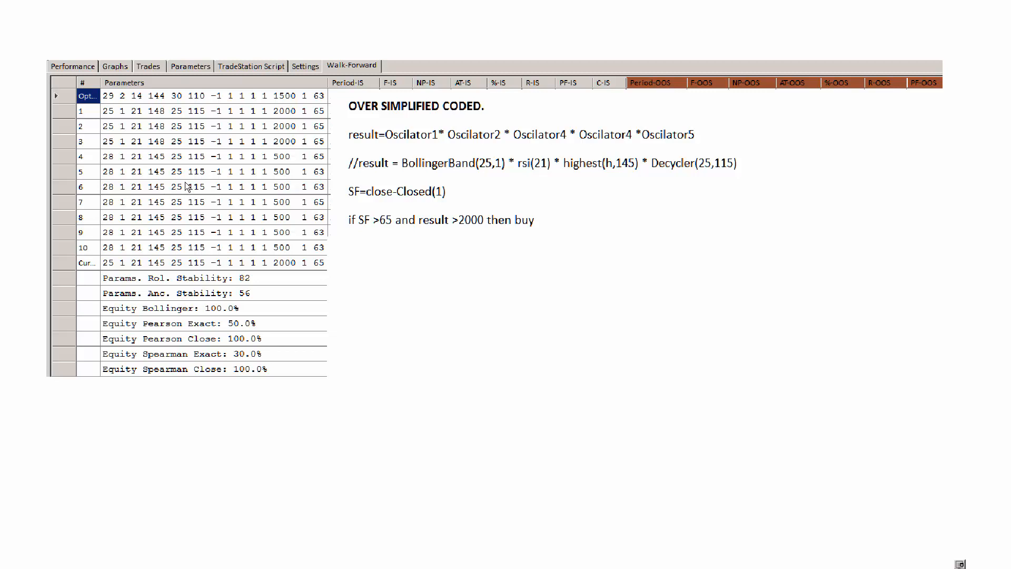
mouse_move(188, 156)
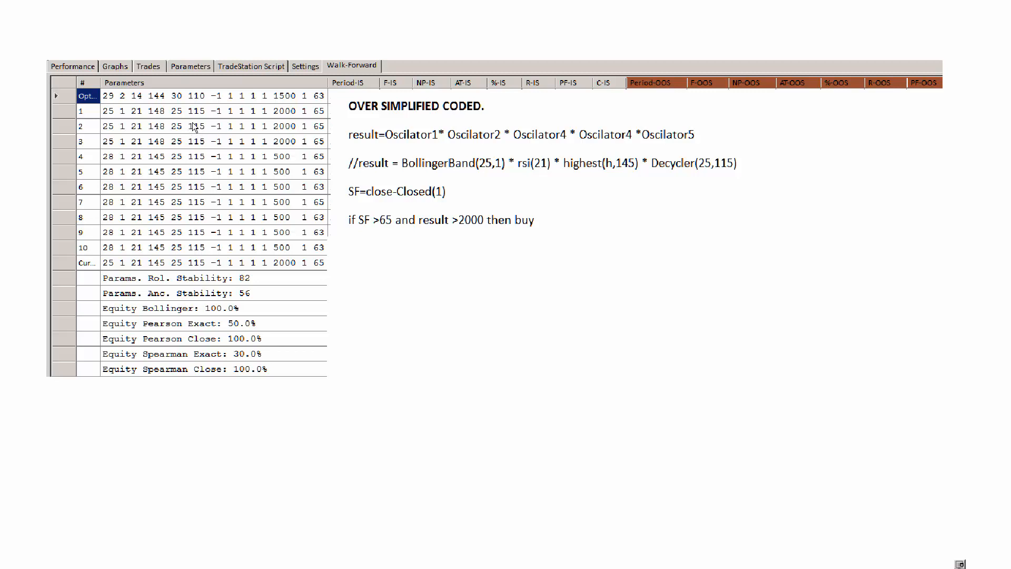
mouse_move(198, 127)
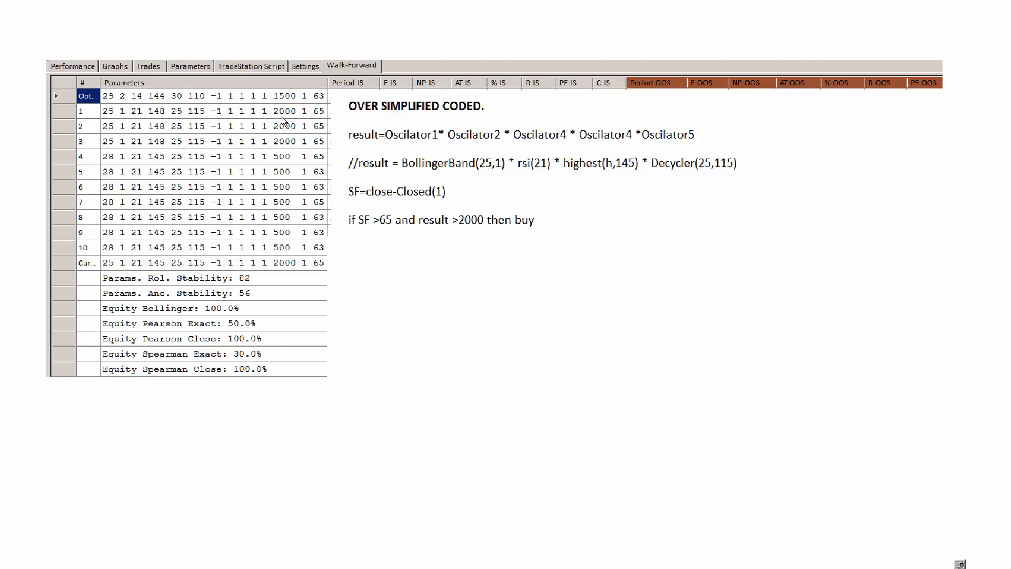
mouse_move(278, 267)
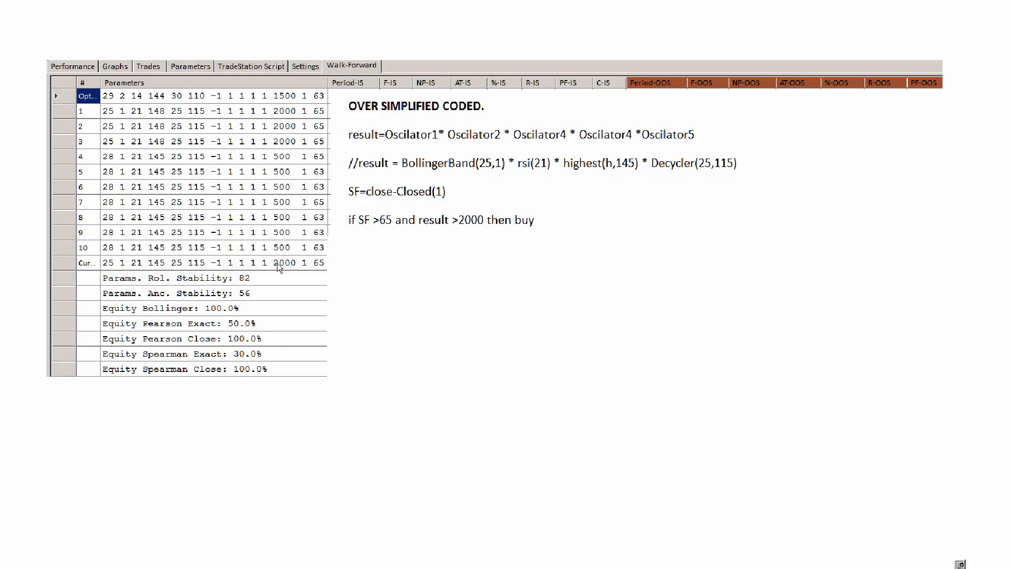
mouse_move(399, 138)
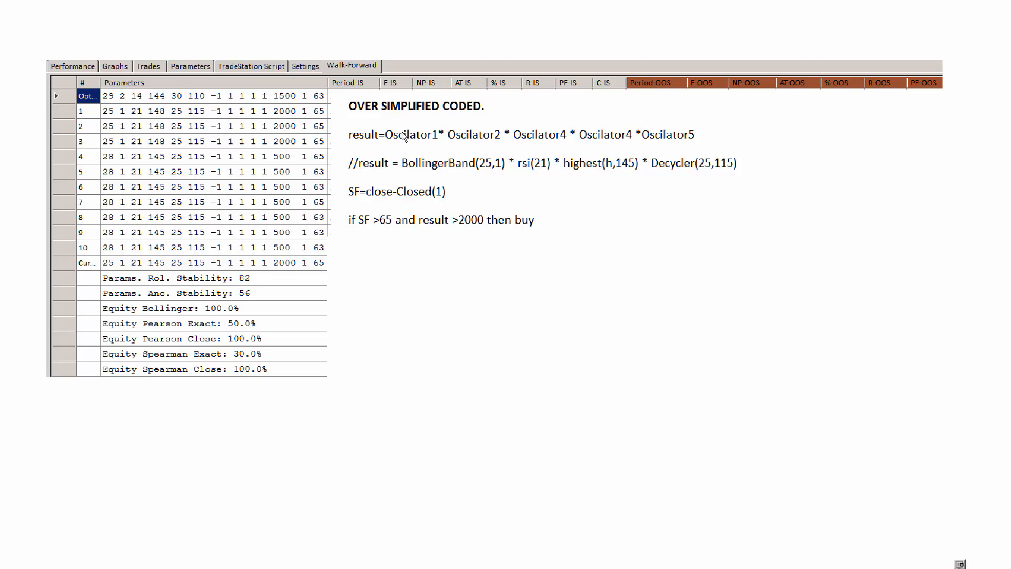
mouse_move(405, 138)
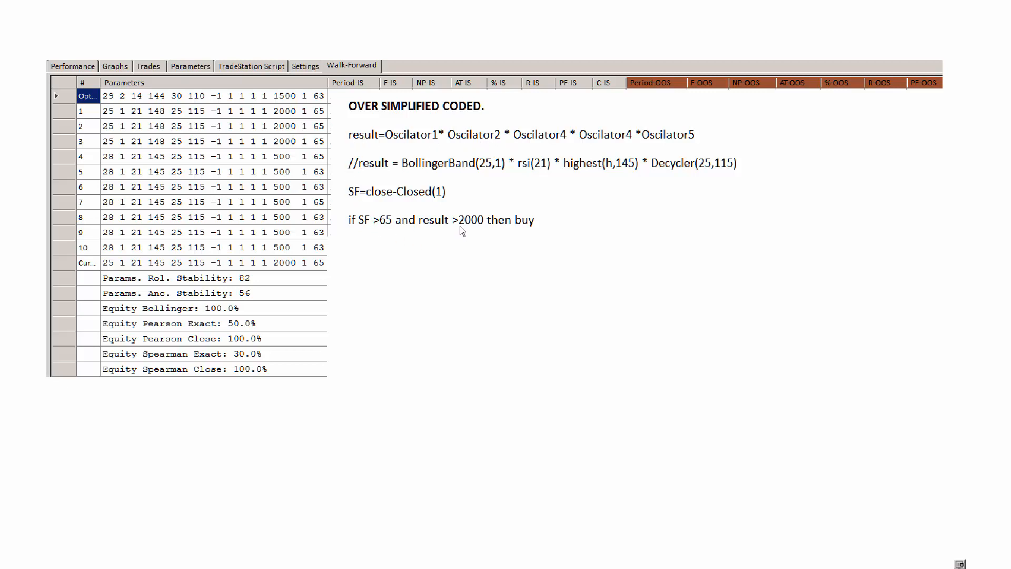
mouse_move(473, 230)
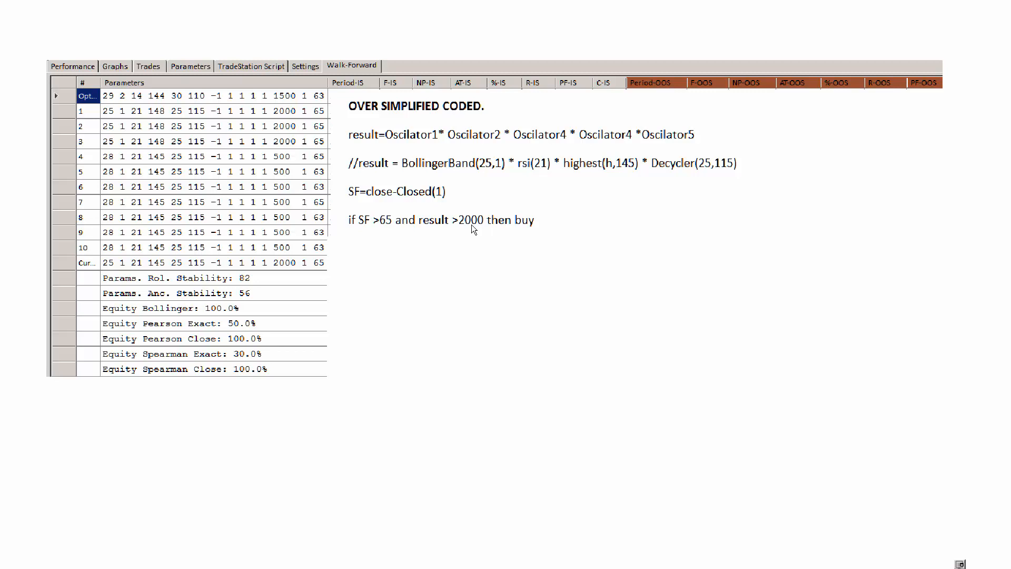
mouse_move(465, 230)
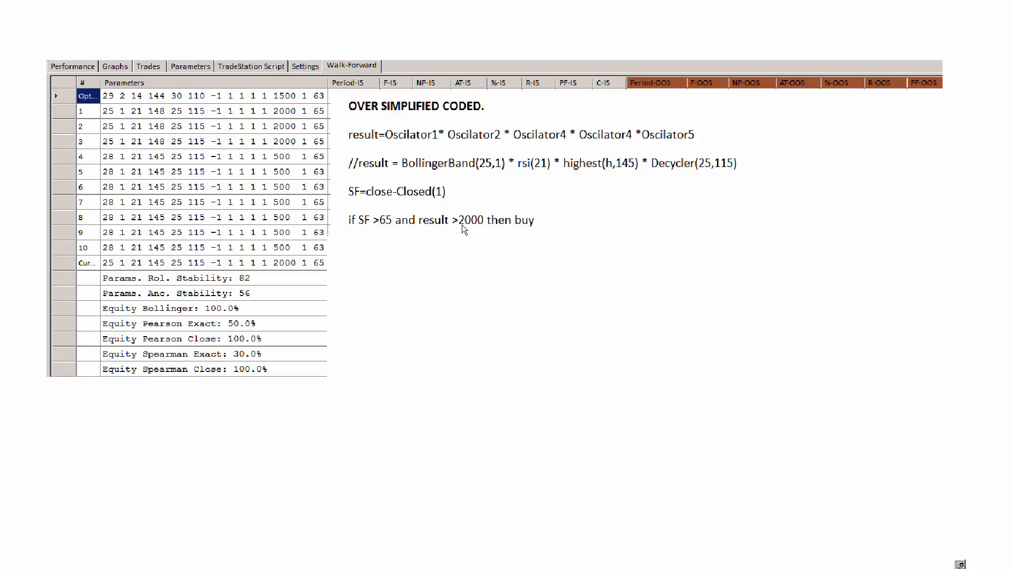
mouse_move(458, 234)
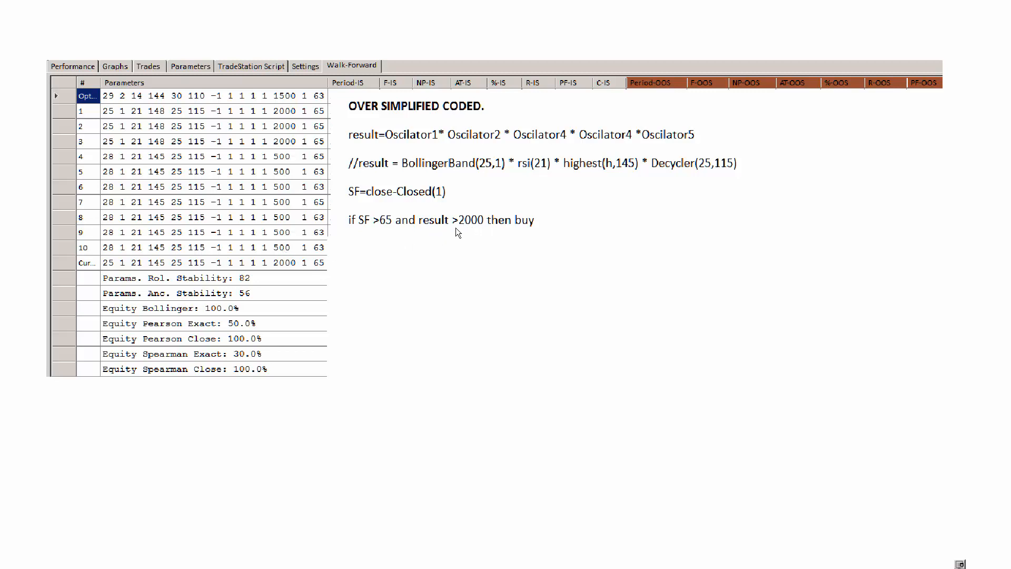
mouse_move(476, 227)
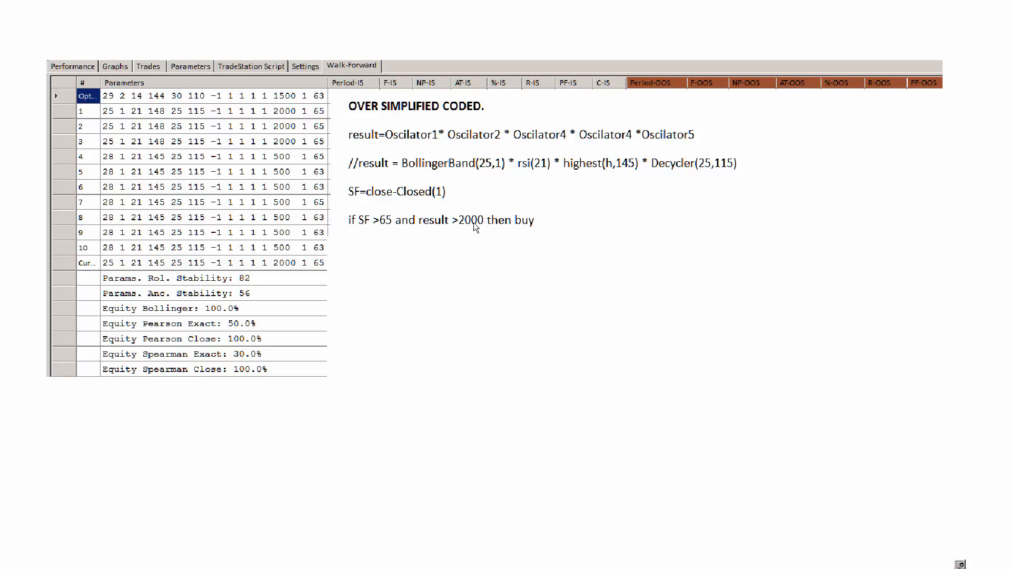
mouse_move(548, 175)
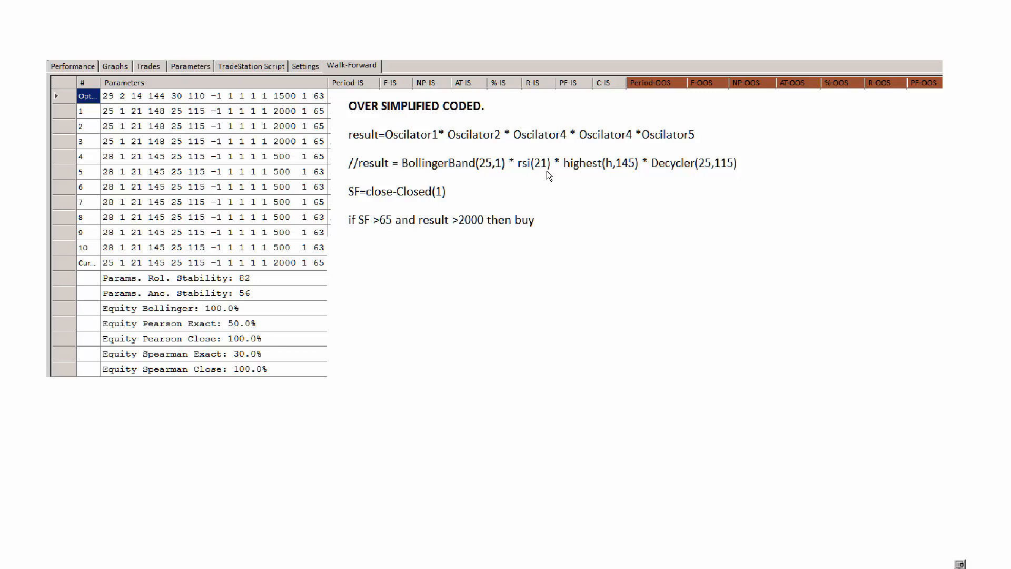
mouse_move(534, 145)
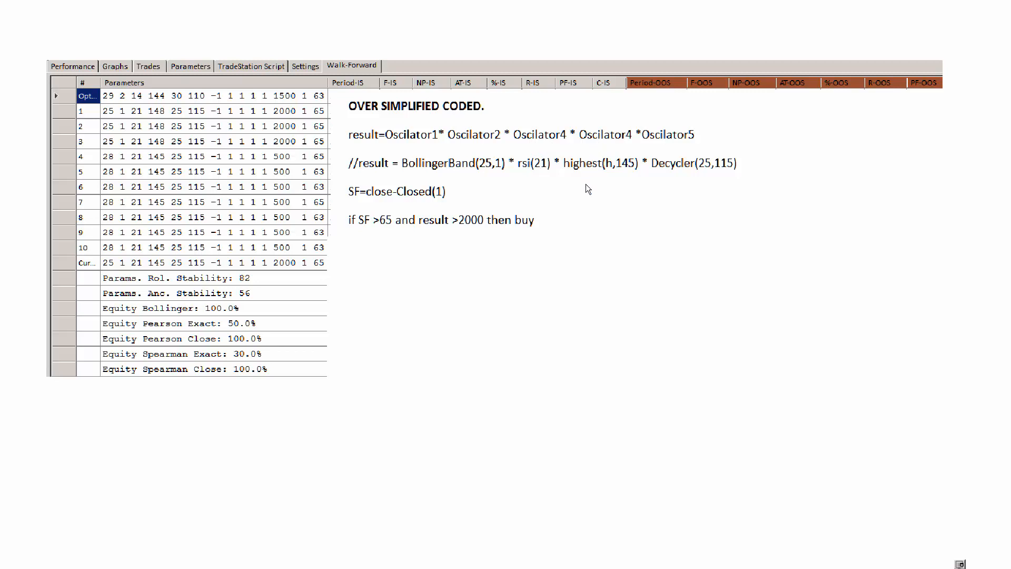
mouse_move(341, 236)
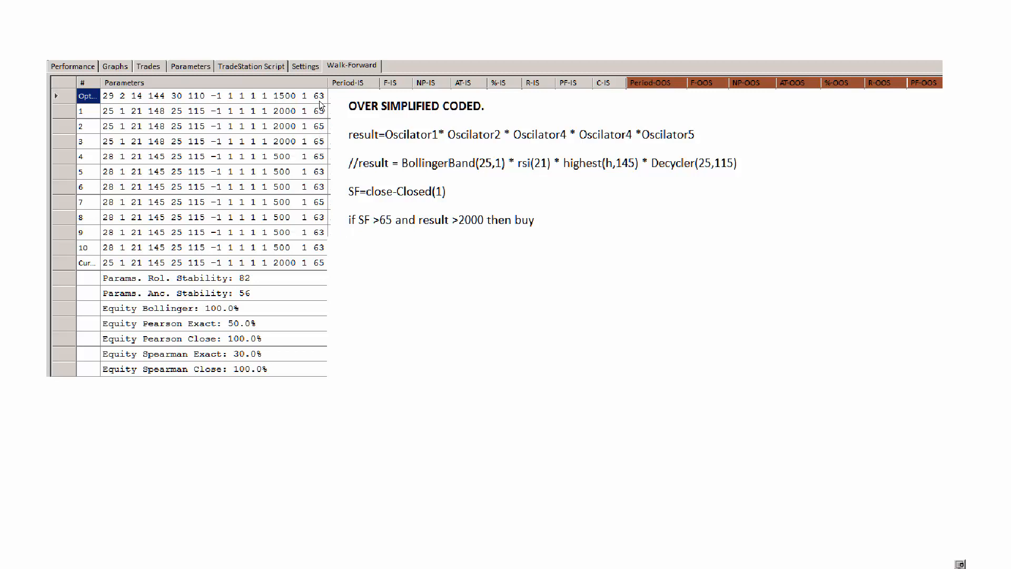
mouse_move(323, 183)
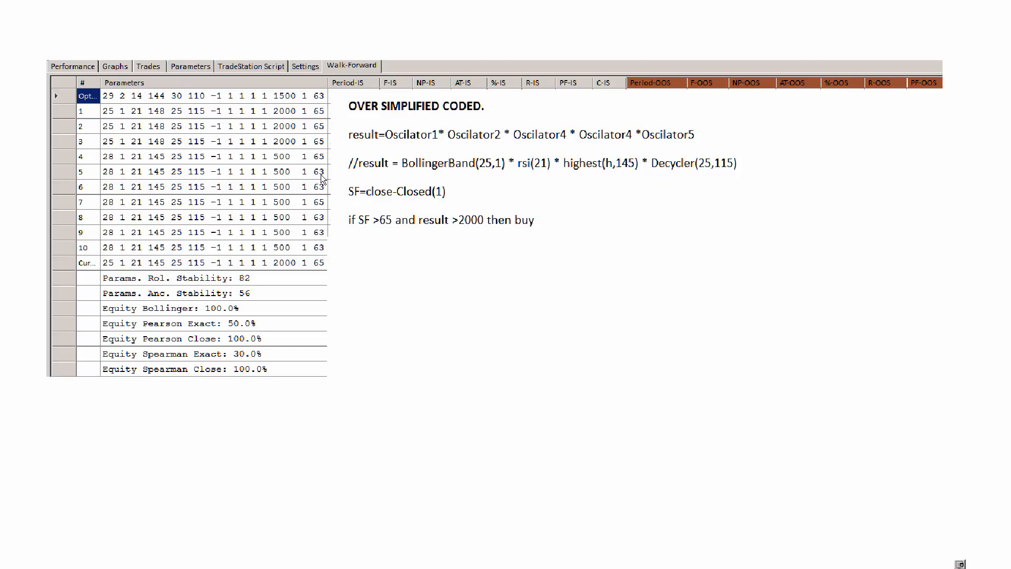
mouse_move(325, 255)
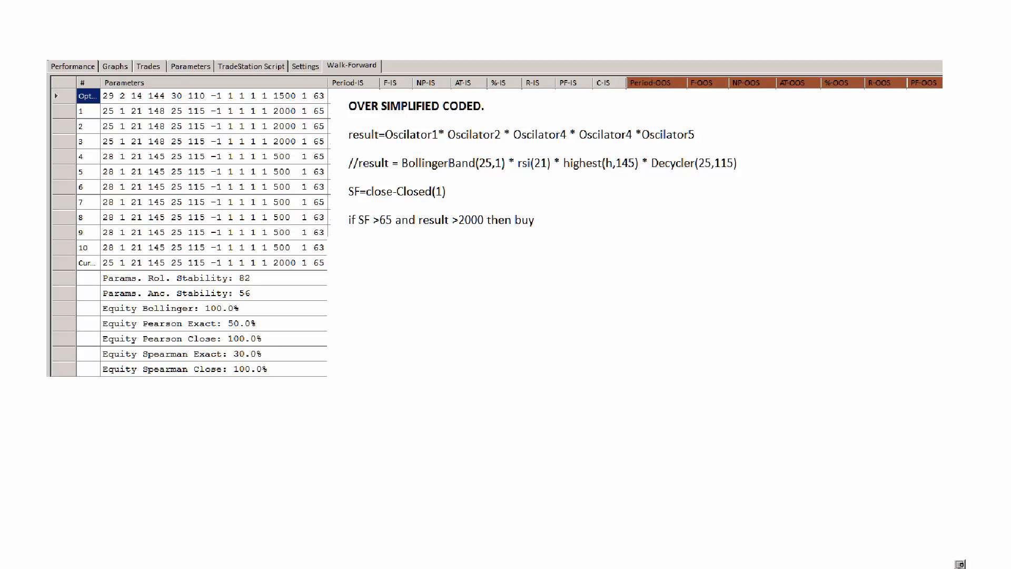
click(232, 35)
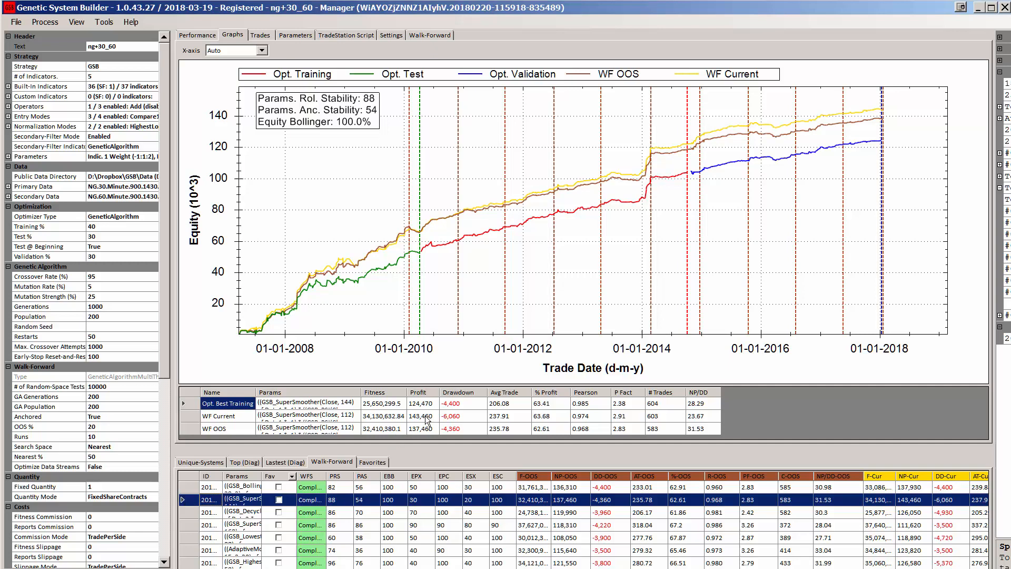
- Check the WF Current drawdown and profit factor, then show the Decycler equity curves
click(453, 415)
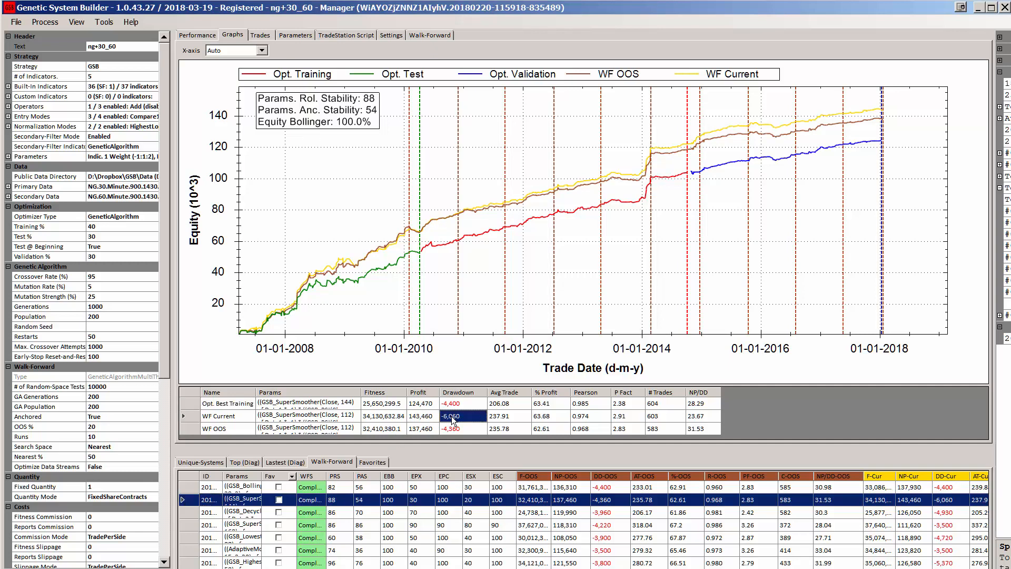
click(624, 415)
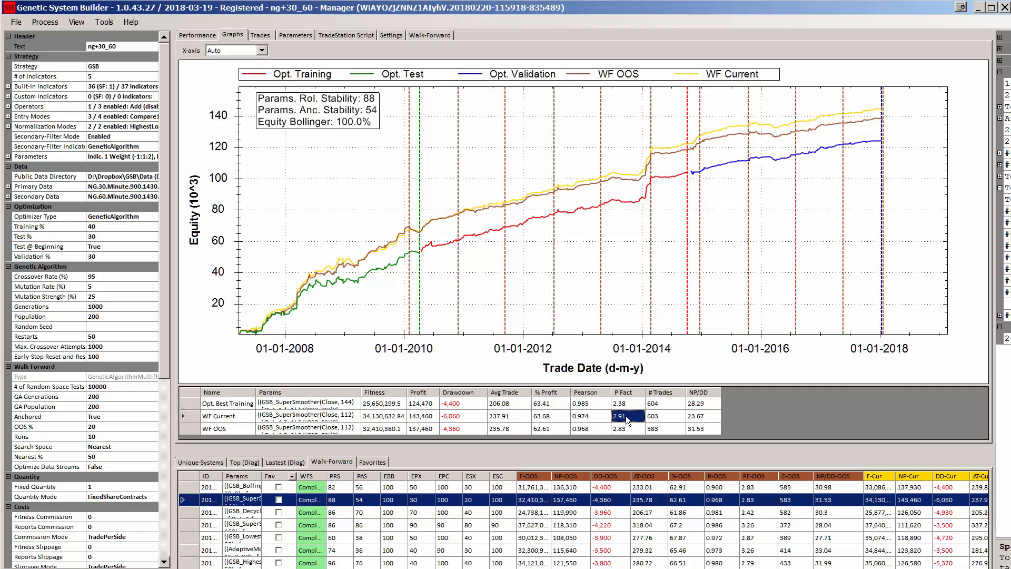
mouse_move(188, 516)
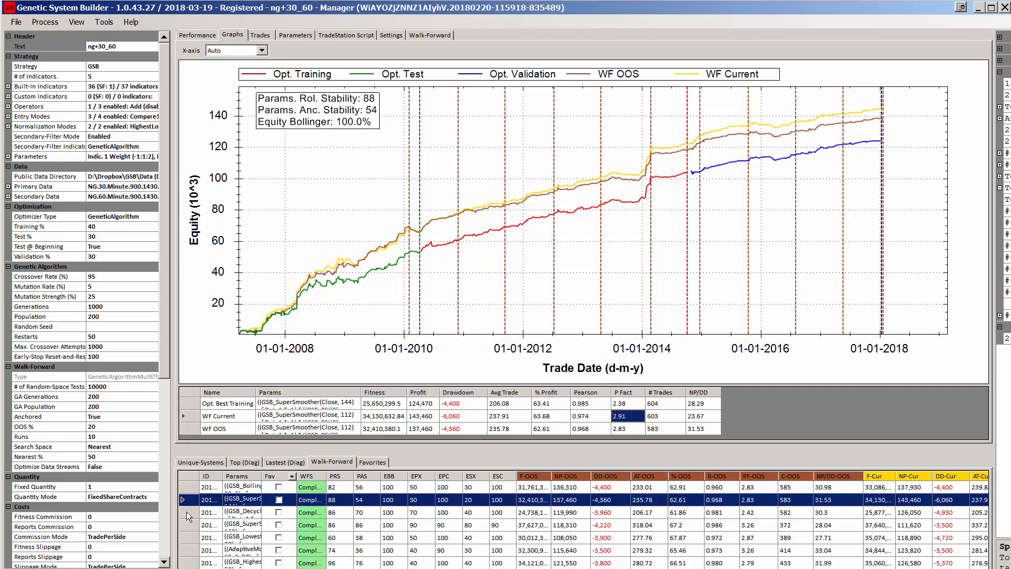
click(232, 511)
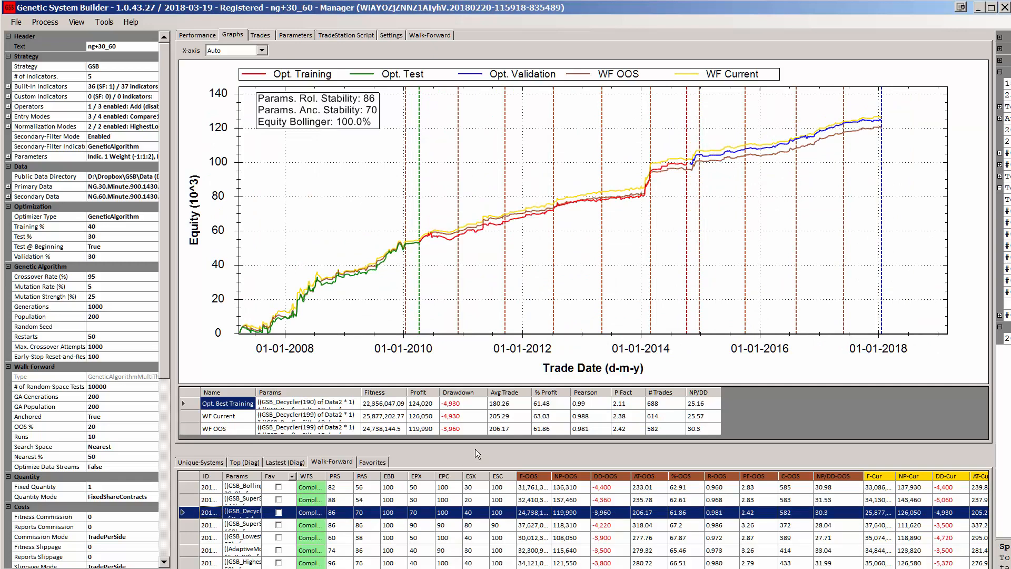
mouse_move(424, 423)
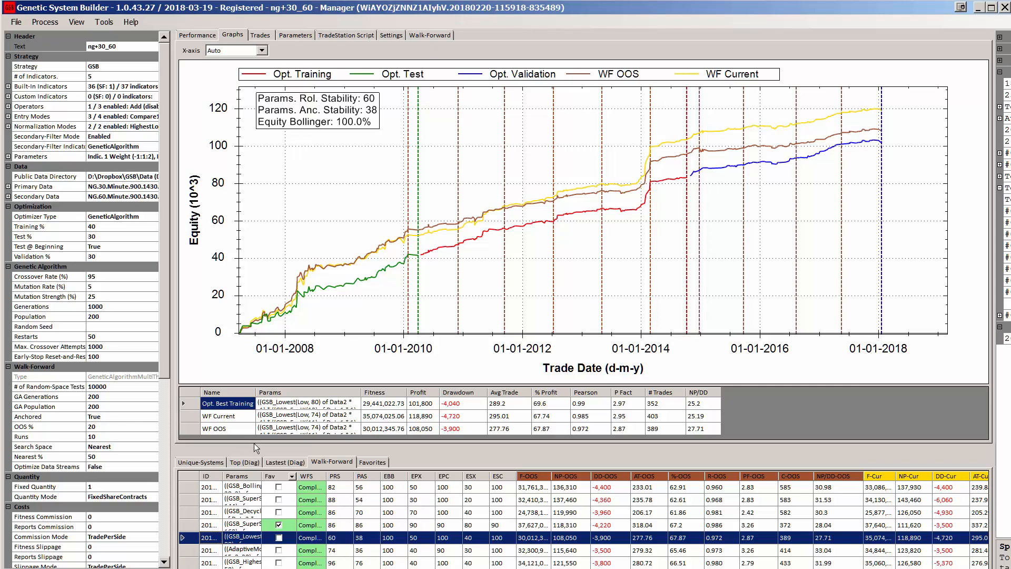
mouse_move(423, 48)
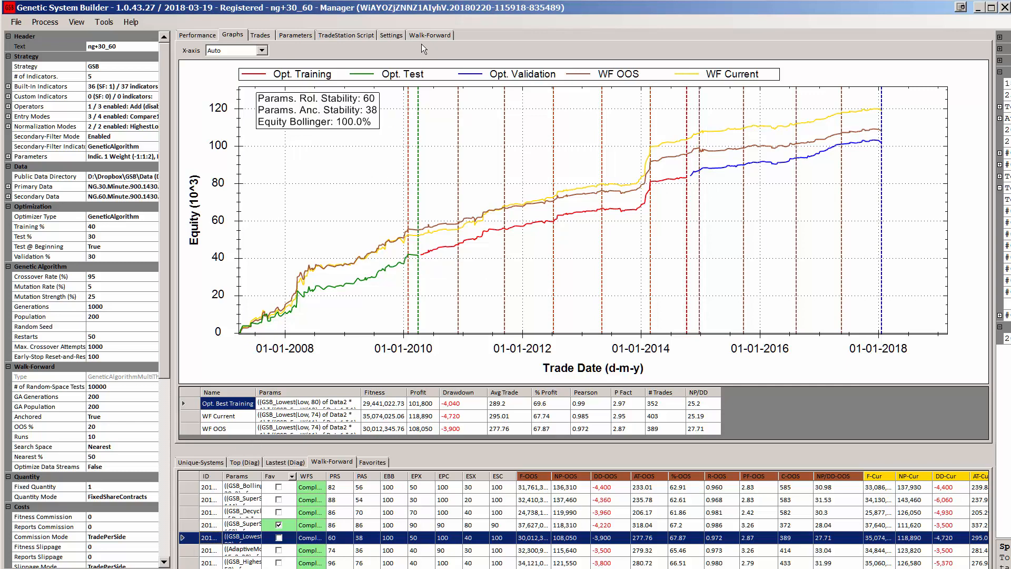
- Show the Lowest-based system's walk-forward parameter table
click(430, 35)
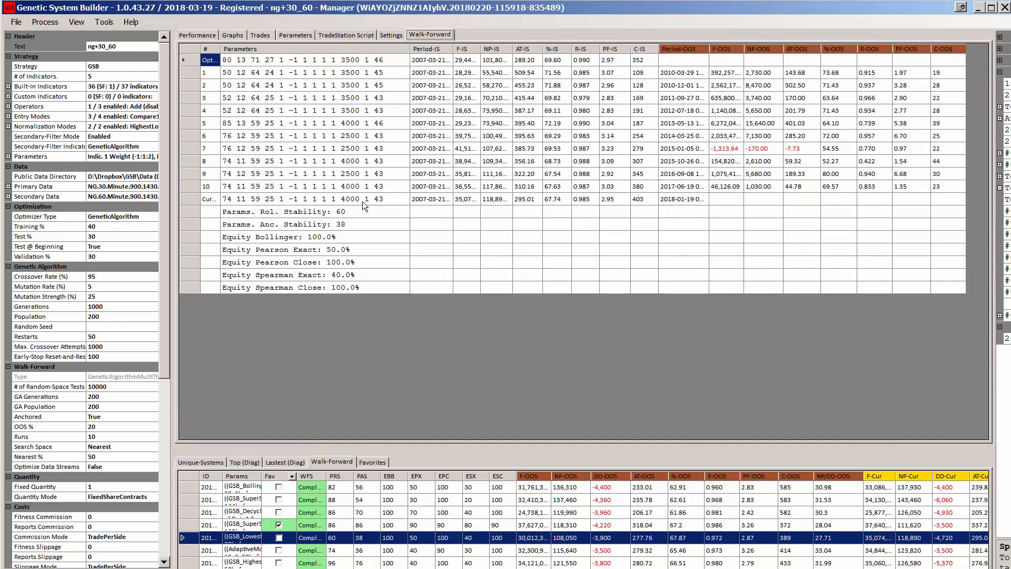
mouse_move(224, 147)
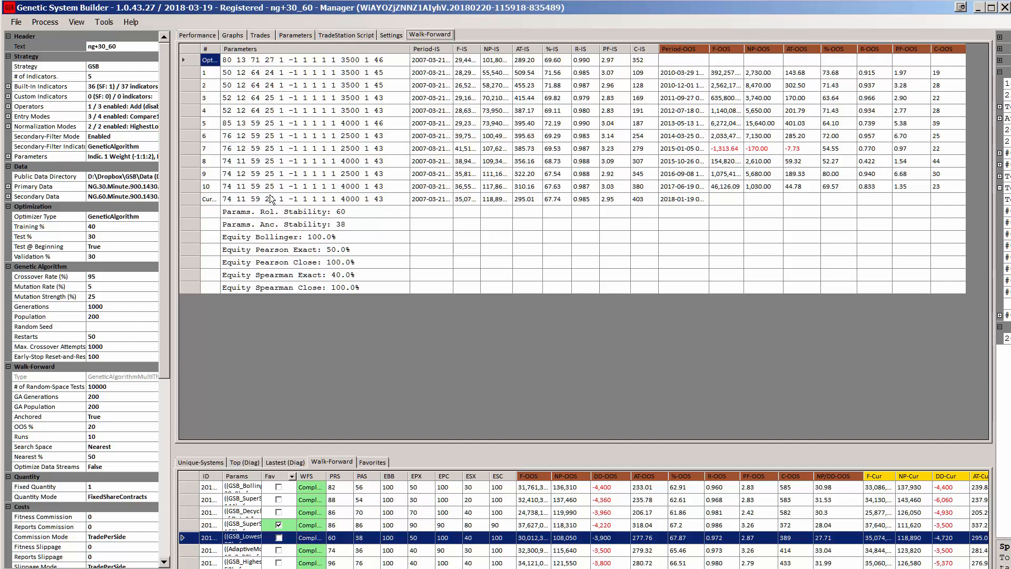
mouse_move(353, 159)
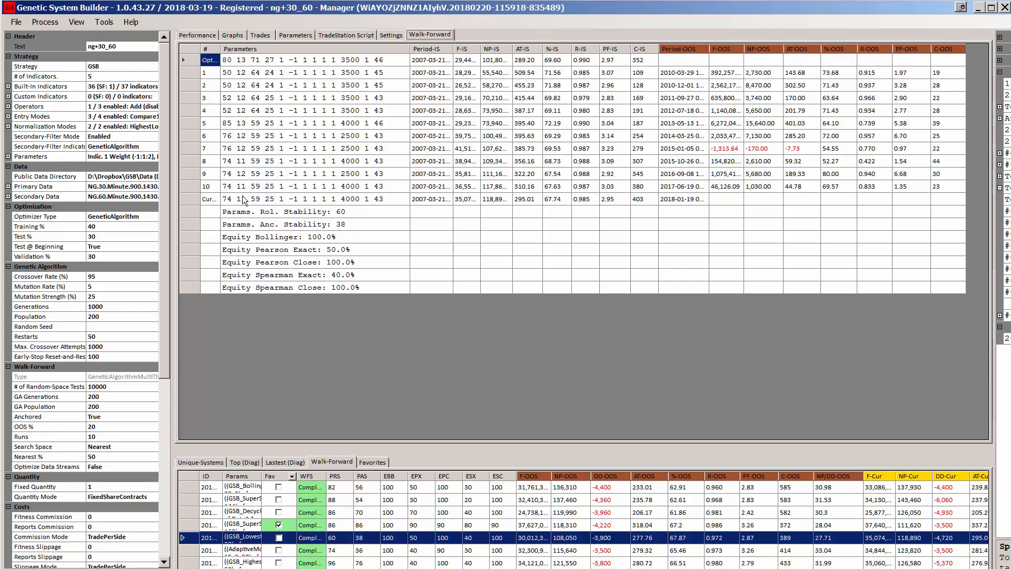
mouse_move(232, 204)
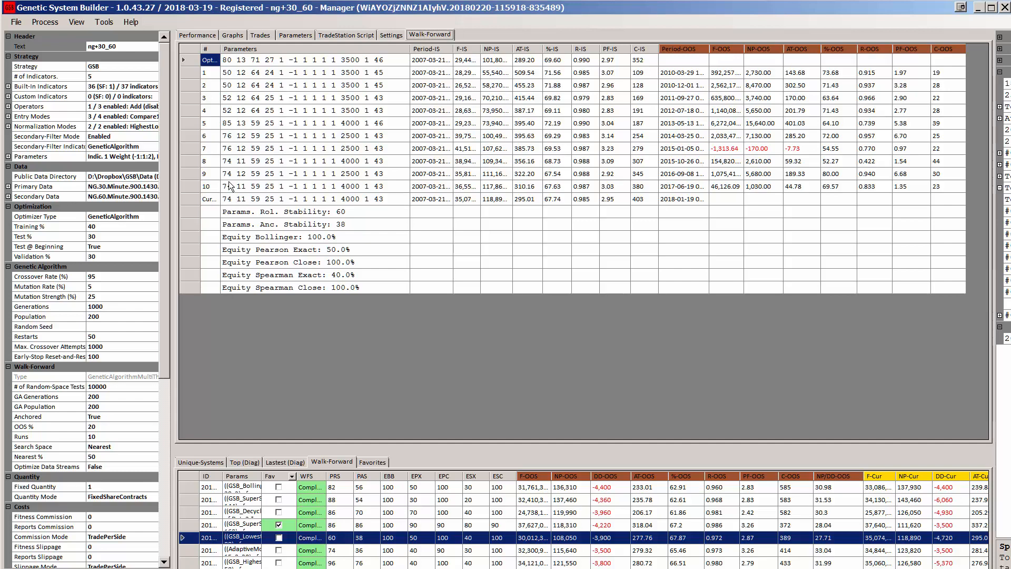
mouse_move(228, 204)
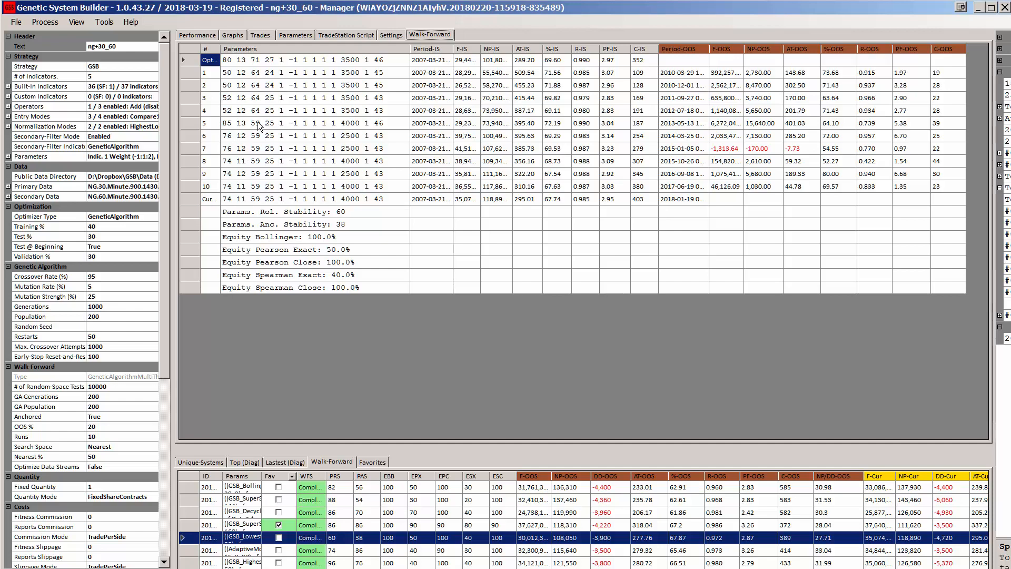
- Display the AdaptiveMovAvg strategy's equity curves
click(232, 35)
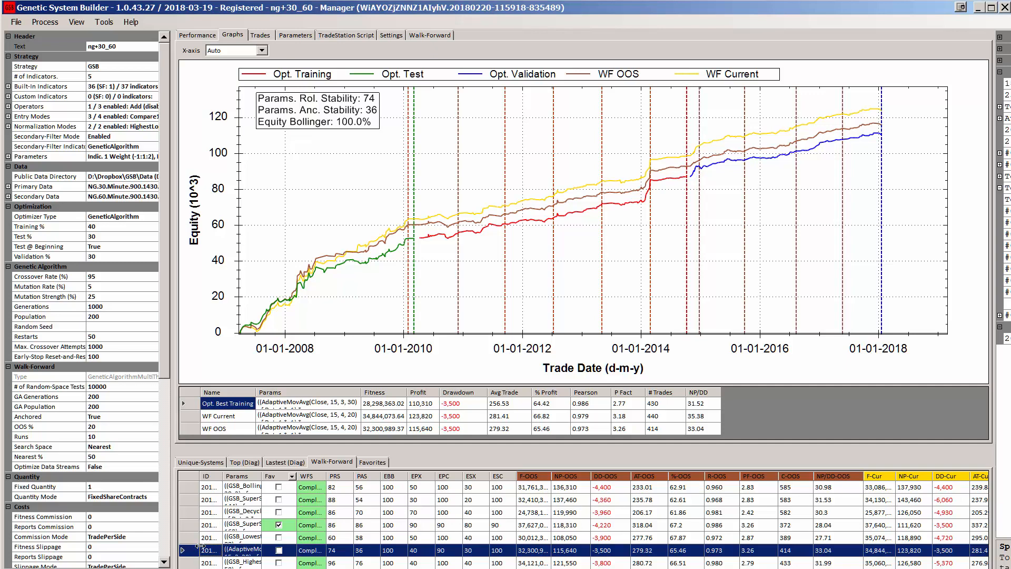
- Check the Highest strategy's curves and drawdown, then the DeCyclerOscillator walk-forward table
click(226, 563)
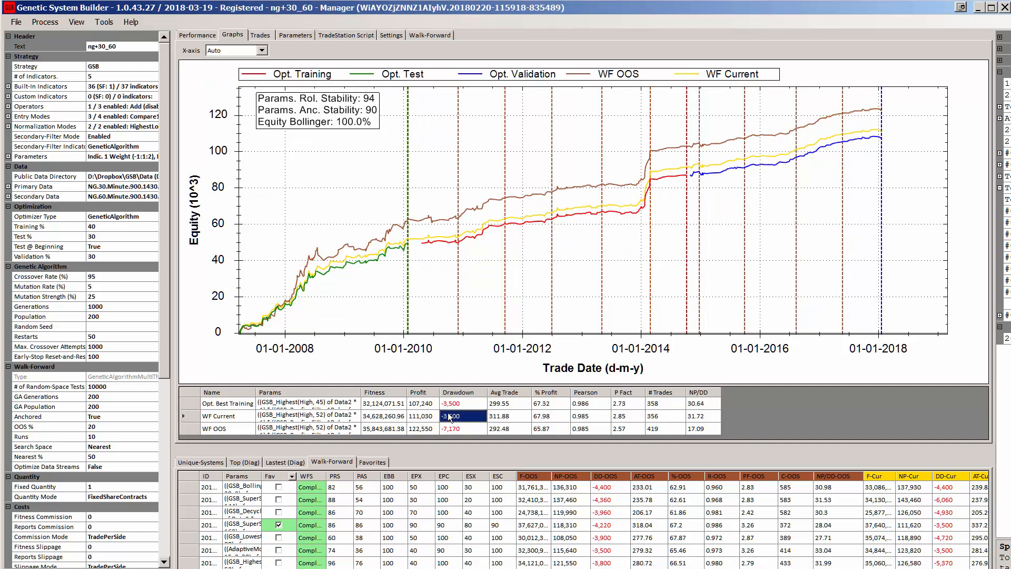
click(227, 403)
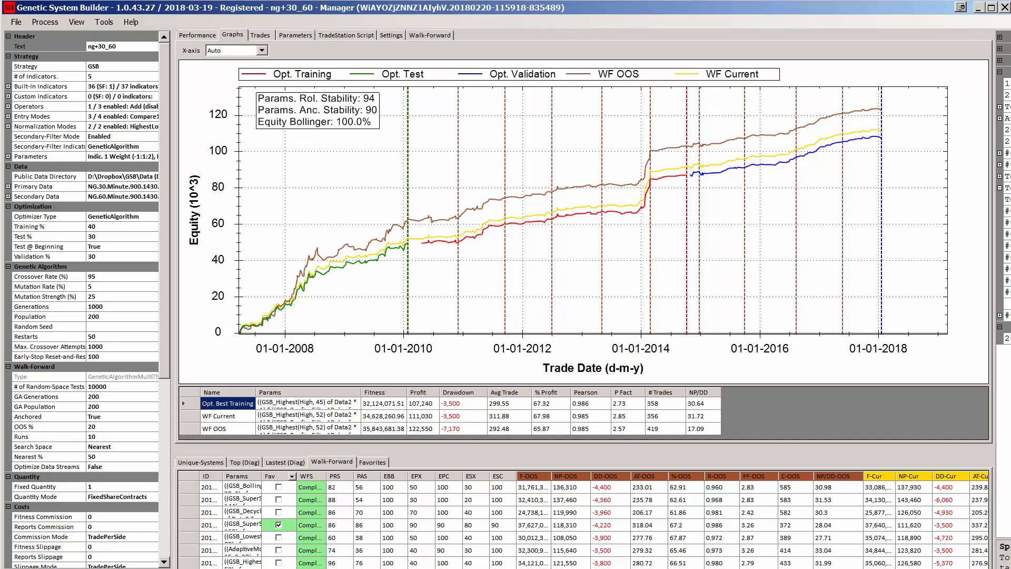
mouse_move(448, 489)
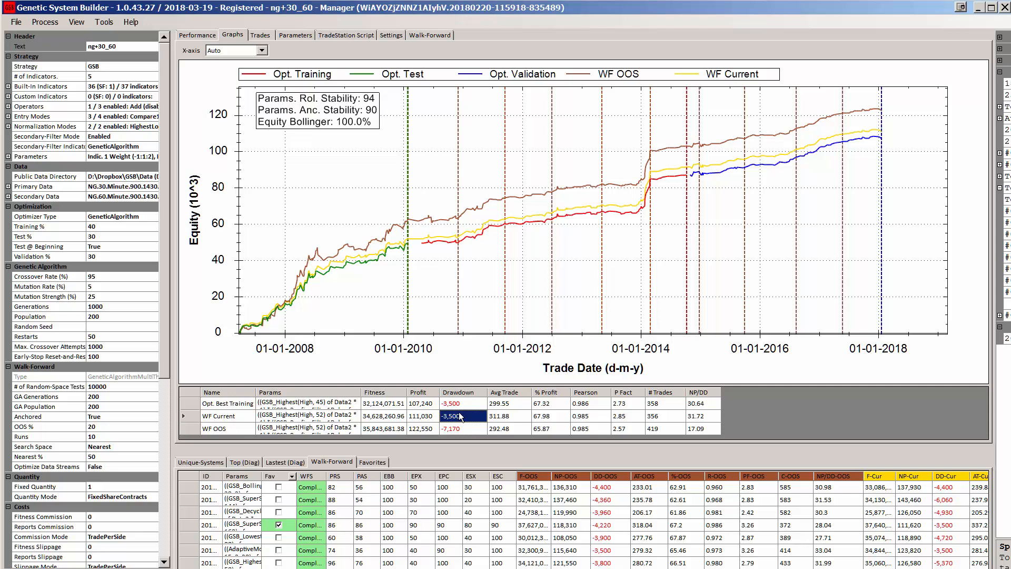
mouse_move(424, 419)
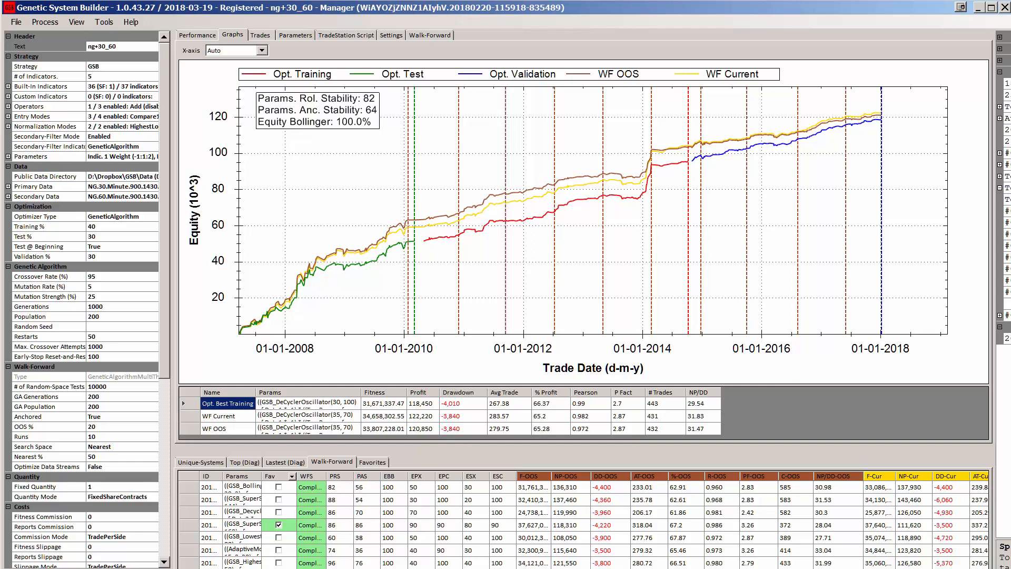
mouse_move(445, 38)
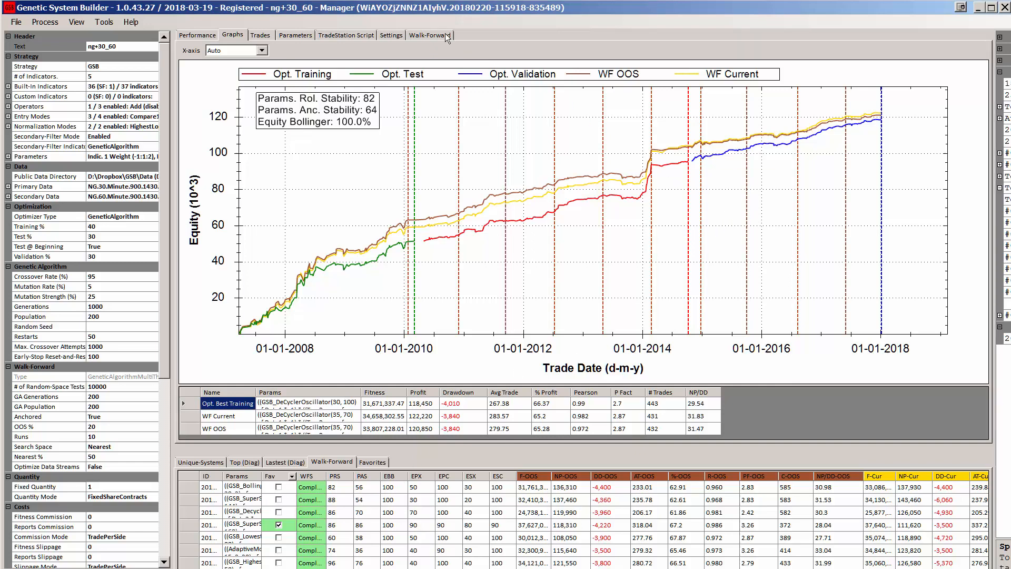
click(429, 35)
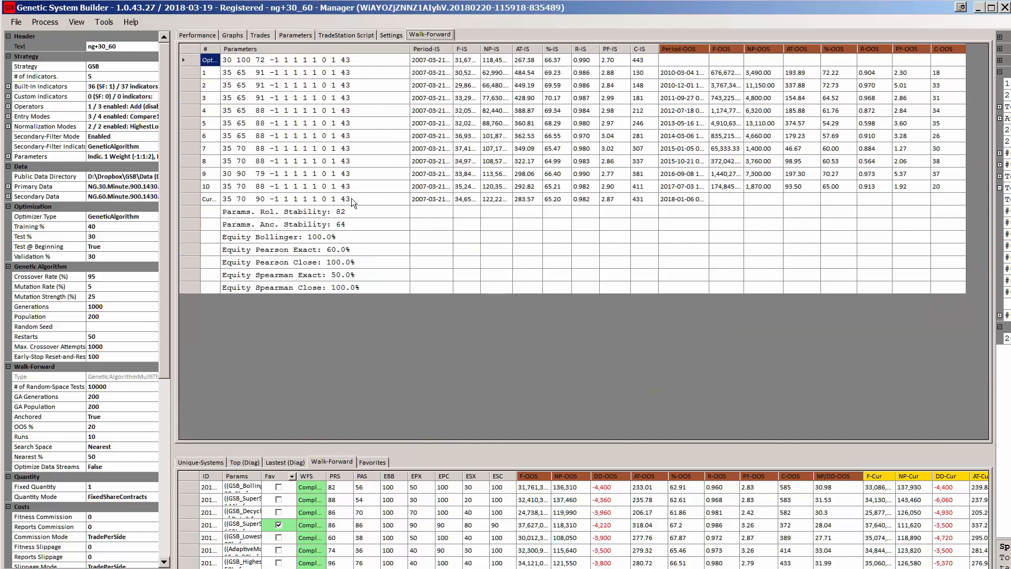
mouse_move(233, 204)
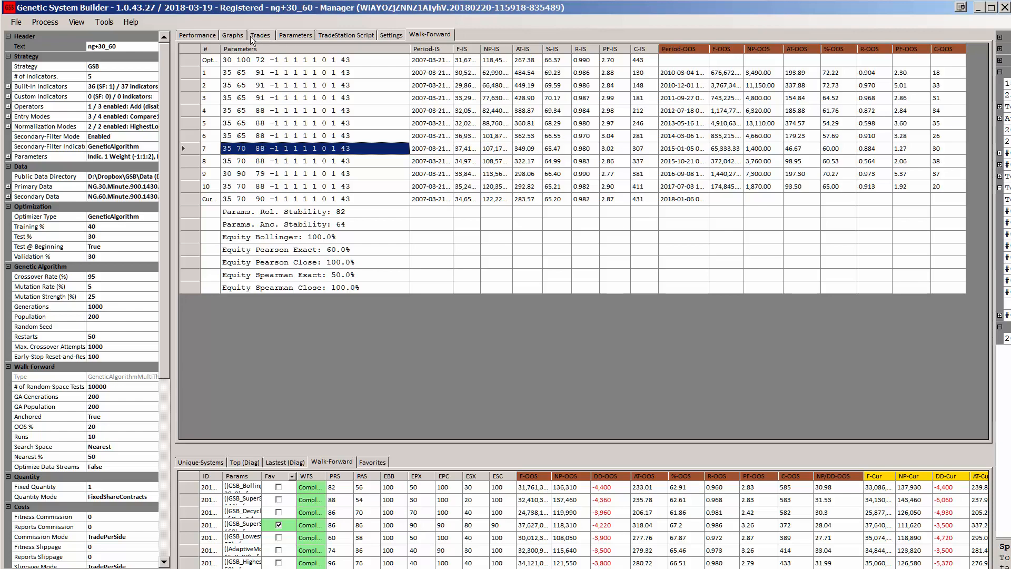
- Bring back the ng+30_60 DeCyclerOscillator equity curves showing 120,850 out-of-sample profit
click(232, 35)
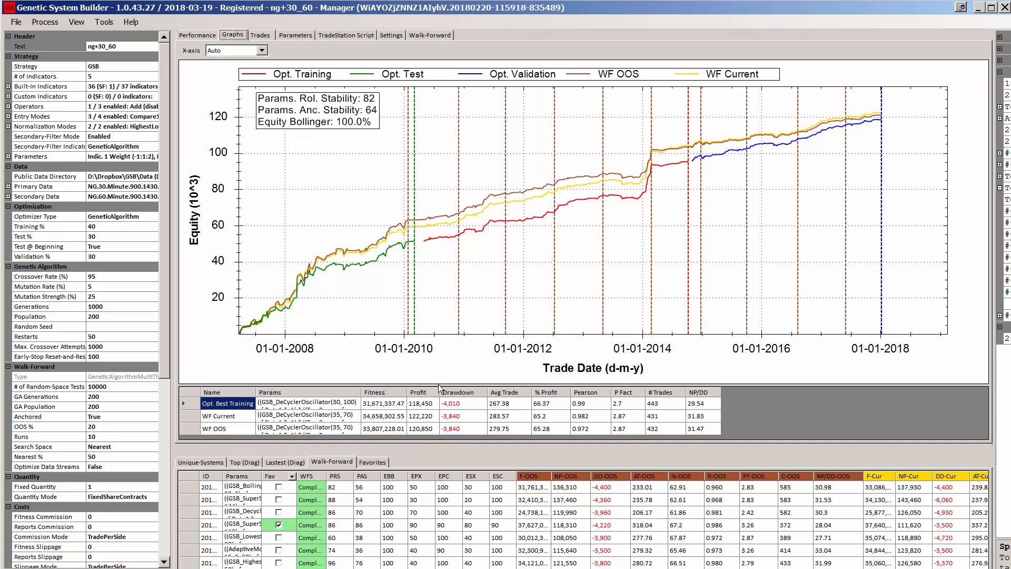
mouse_move(416, 476)
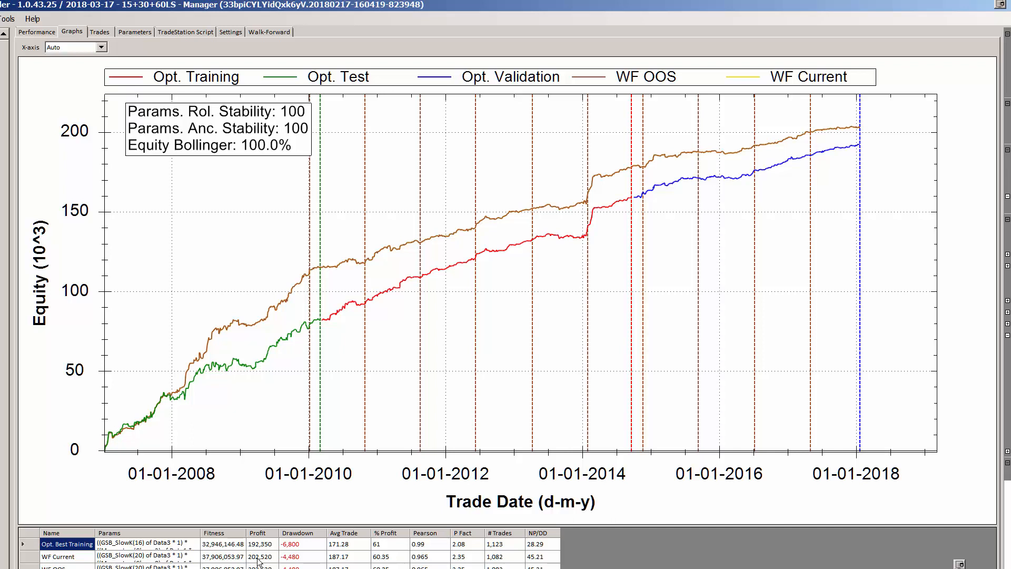
- Review WF Current profit 202,520, drawdown -4,480 and NP/DD ratio in the summary grid
click(260, 556)
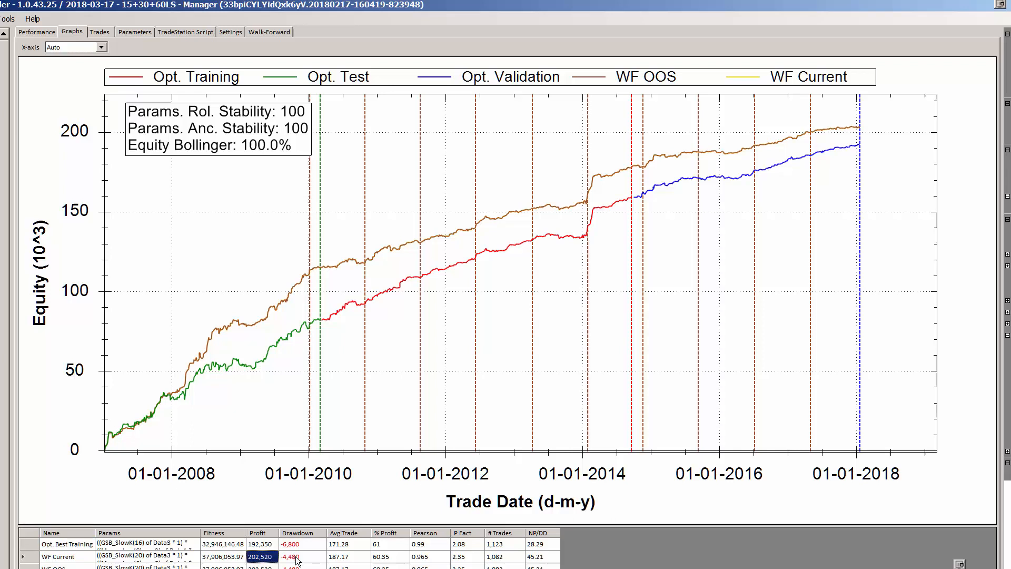
click(296, 556)
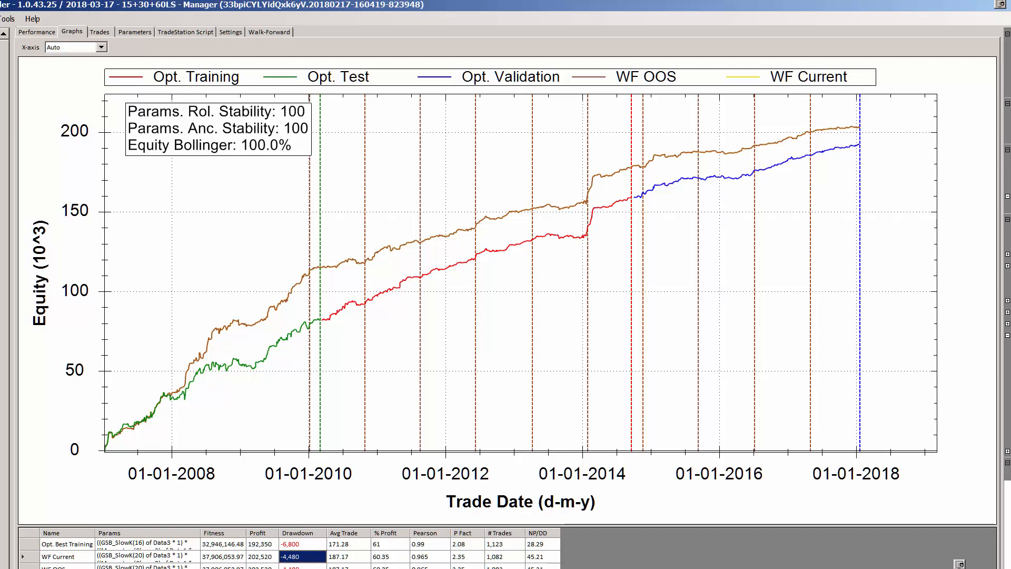
click(536, 556)
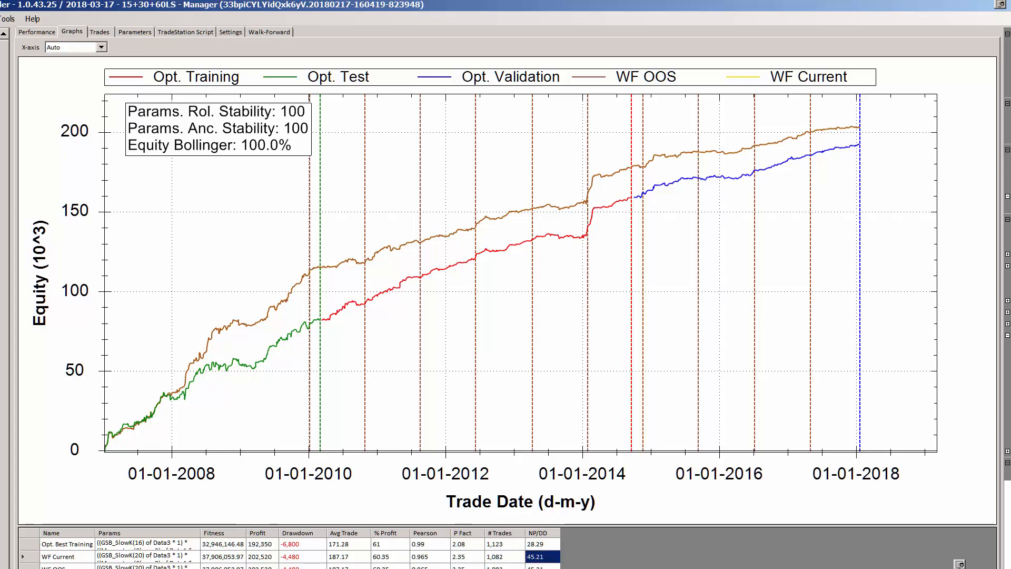
- Step through the next strategies, including AverageFC, to the RSI strategy's equity graph
click(68, 543)
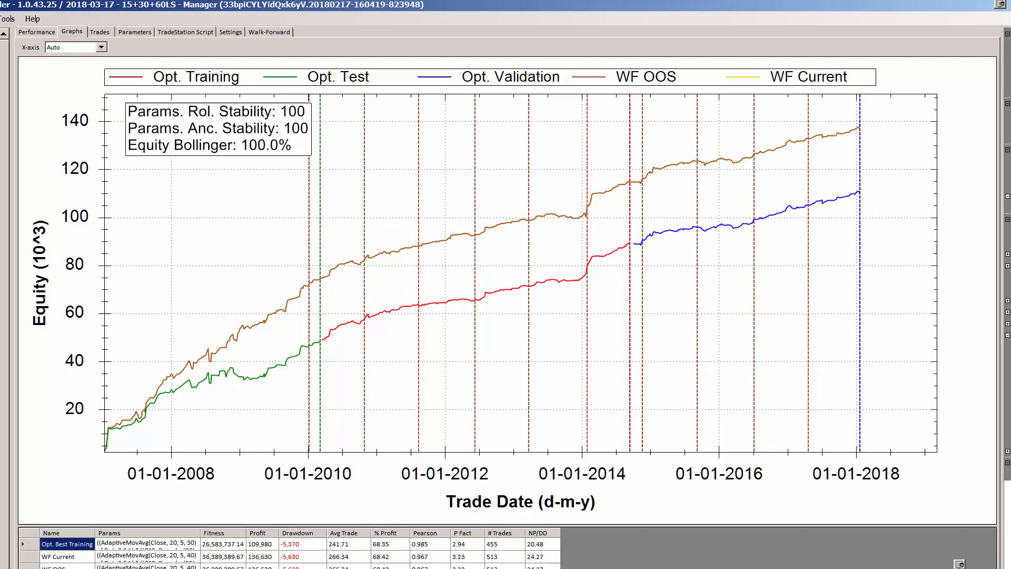
click(459, 556)
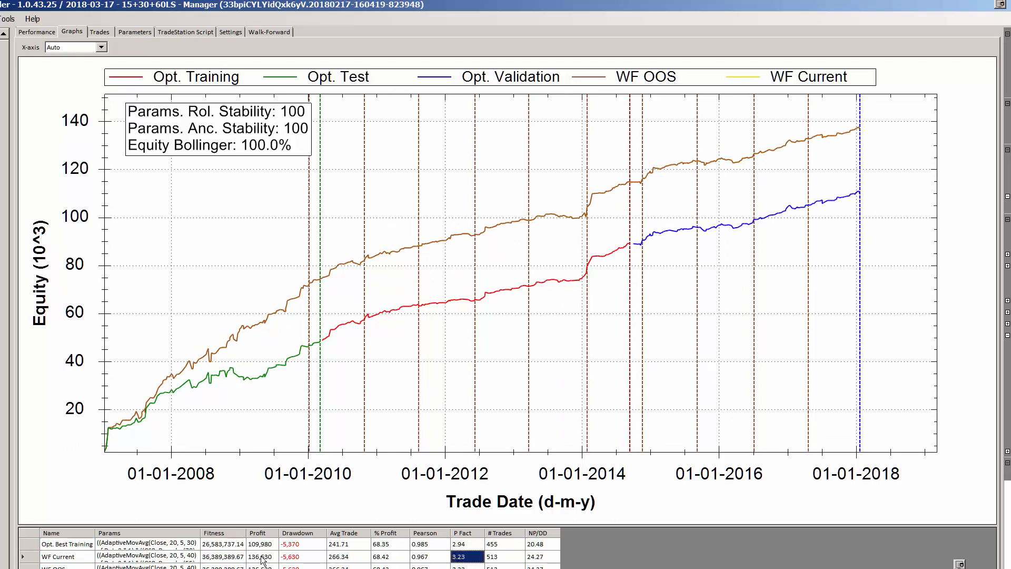
click(296, 557)
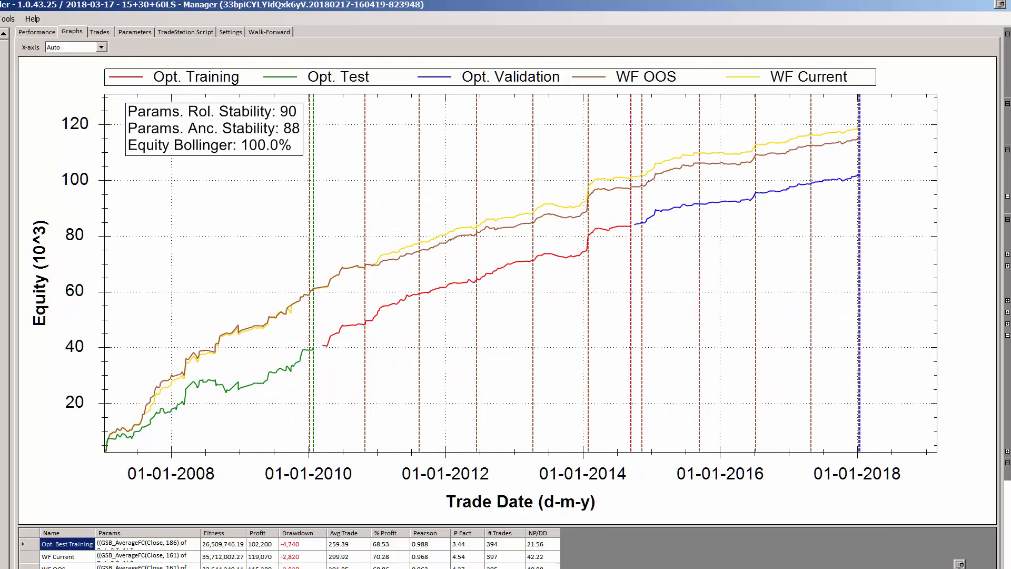
click(296, 556)
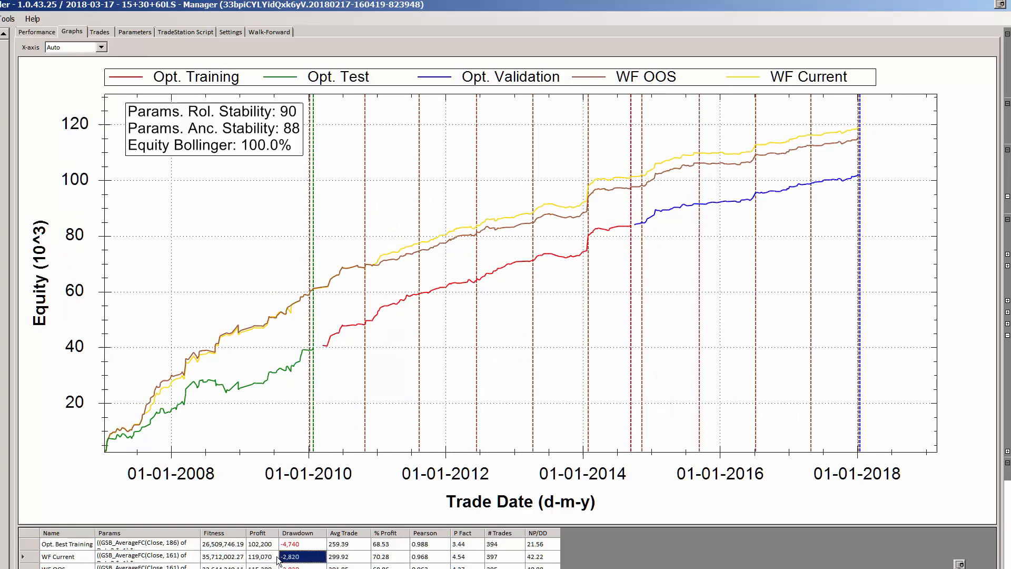
click(459, 556)
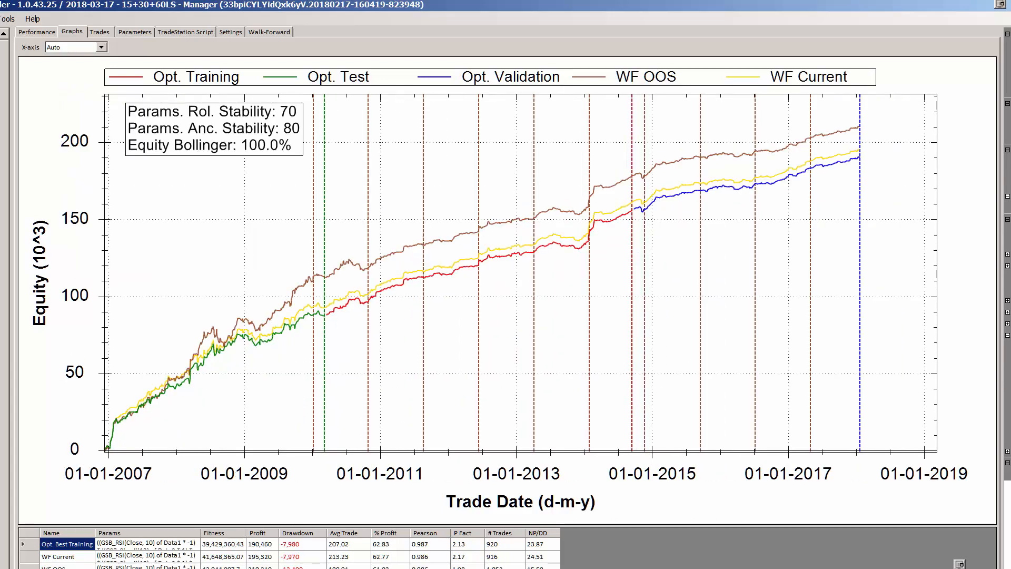
mouse_move(28, 543)
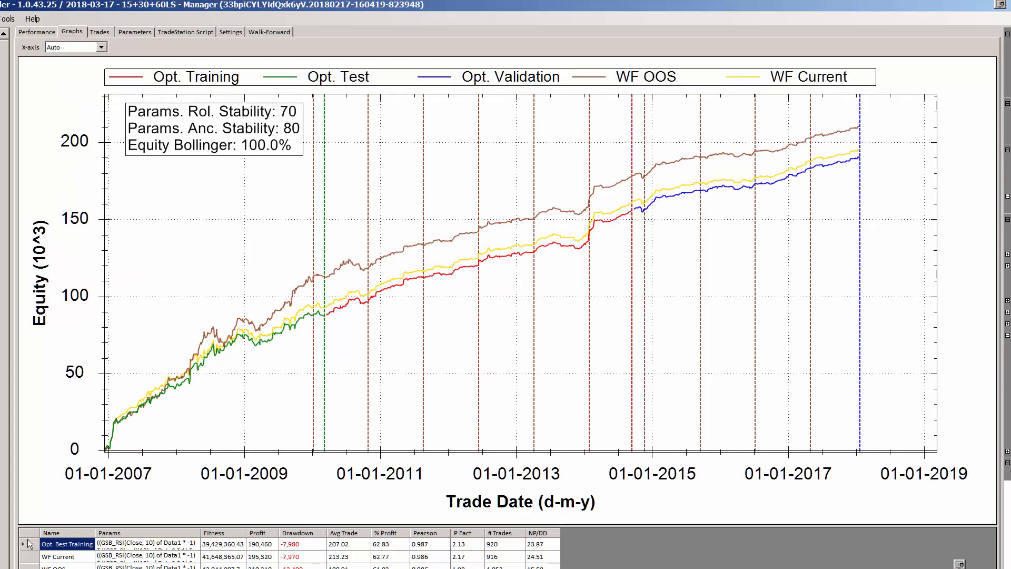
- View Momentum's equity graph and -4,670 drawdown, then show StandardDev's equity curves
click(57, 557)
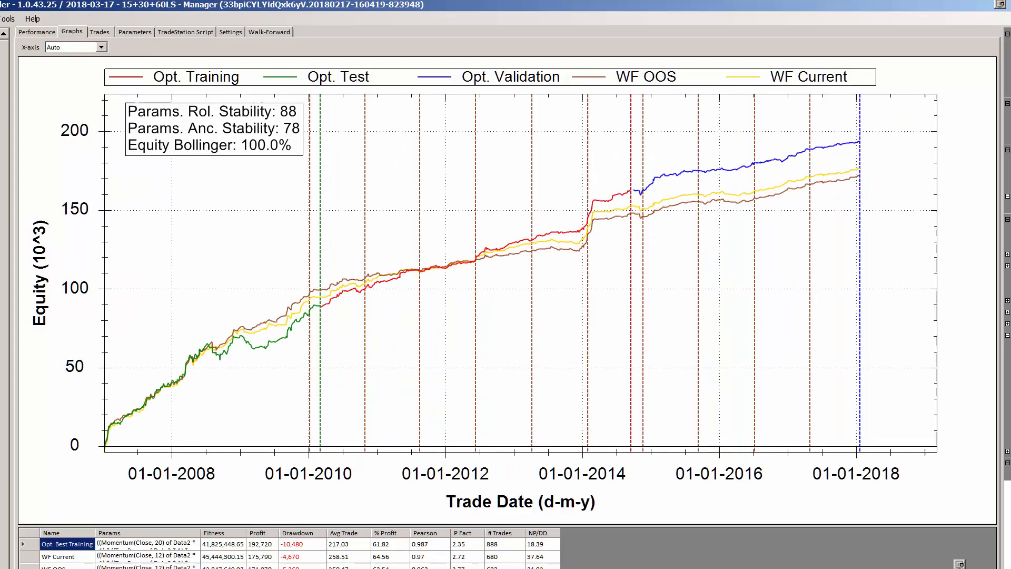
click(262, 557)
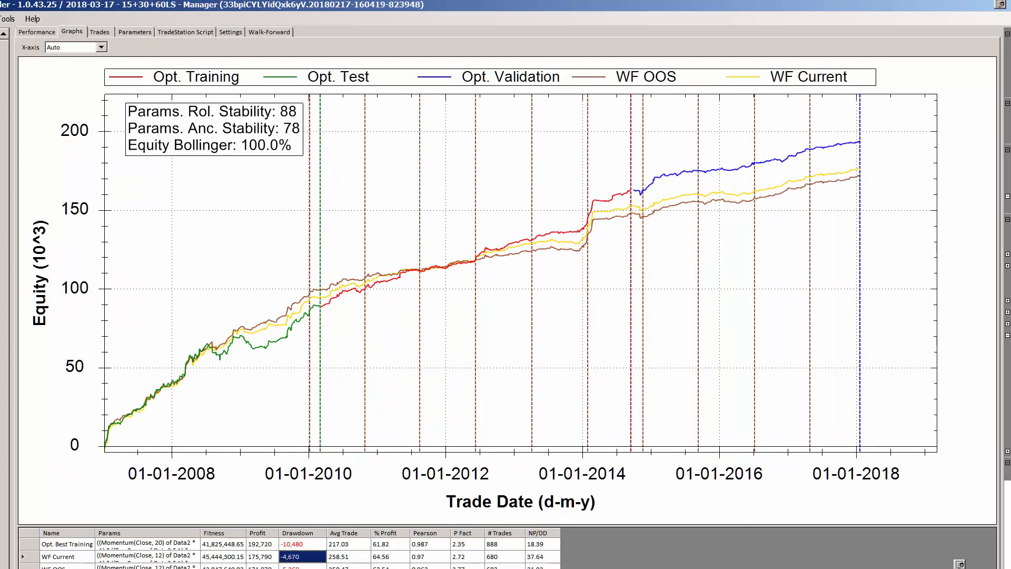
click(68, 543)
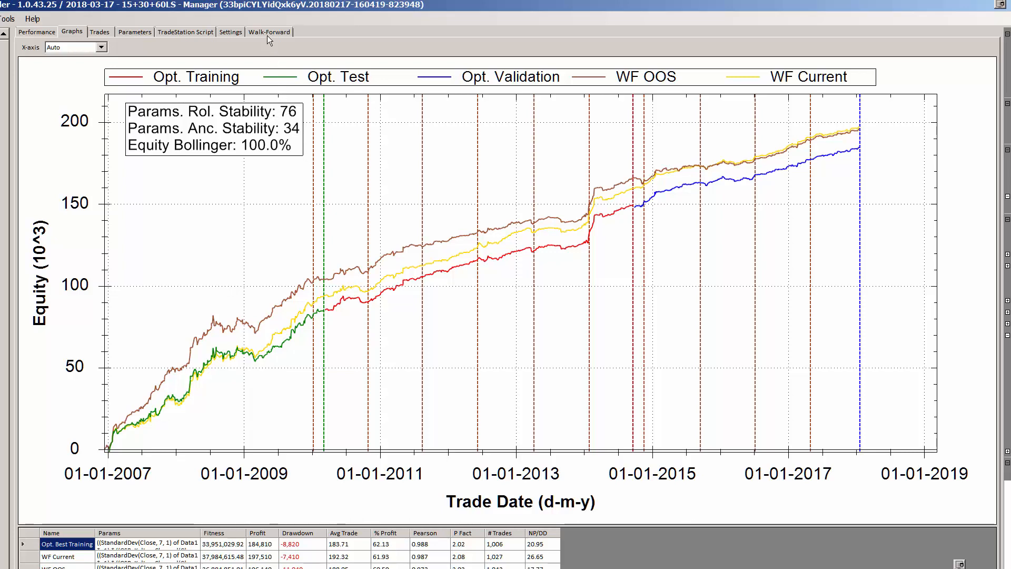
- Show StandardDev's walk-forward parameter table with rolling stability 76 and anchored 34
click(268, 32)
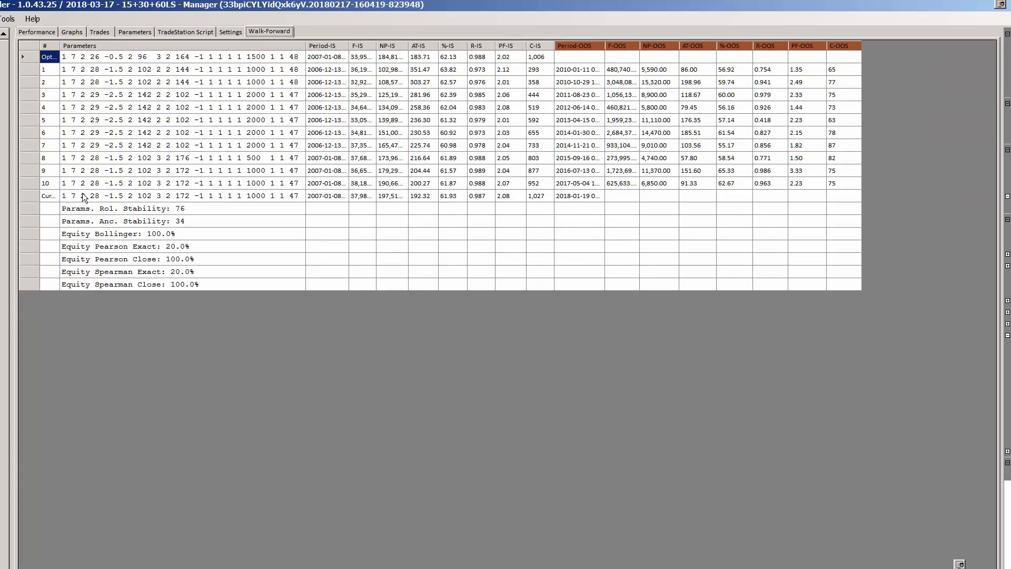
mouse_move(78, 117)
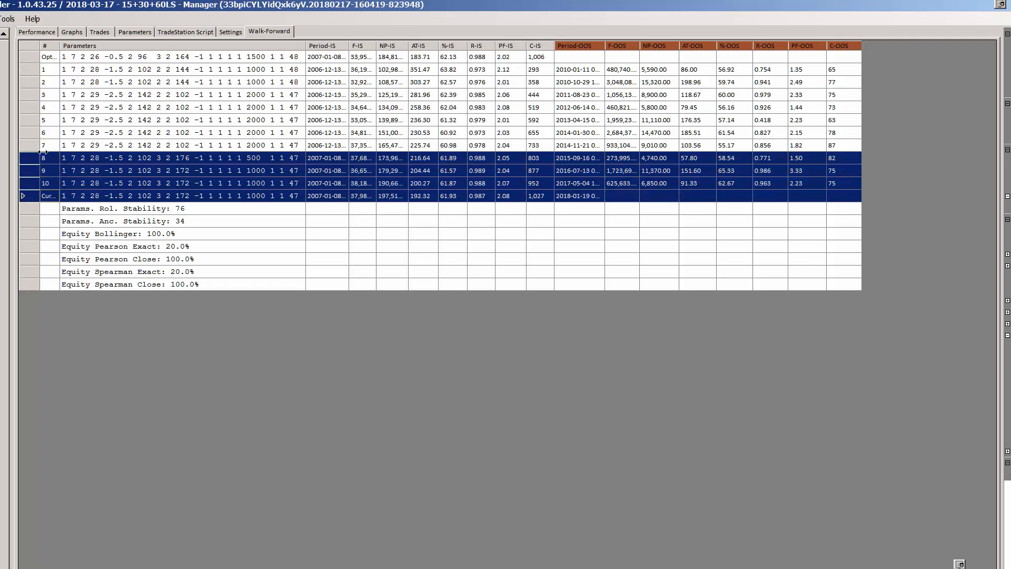
mouse_move(110, 105)
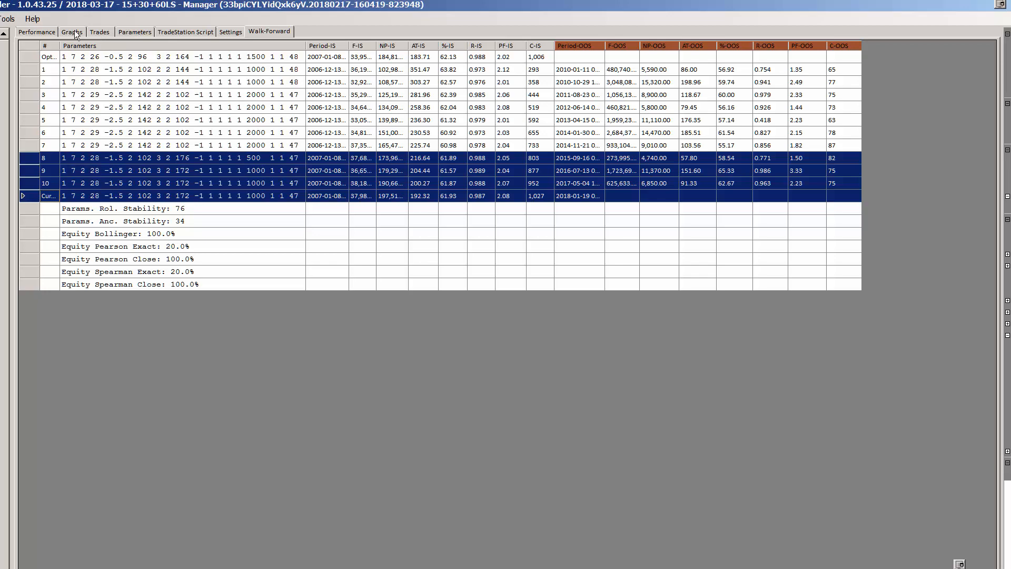
- Switch back to StandardDev's equity curves, still at rolling stability 76, anchored 34
click(72, 32)
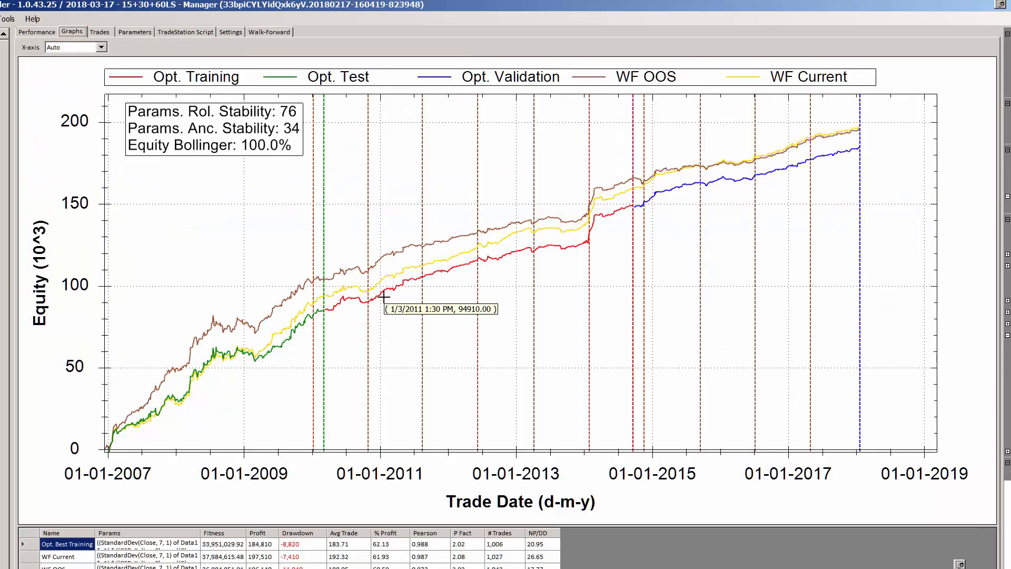
mouse_move(397, 367)
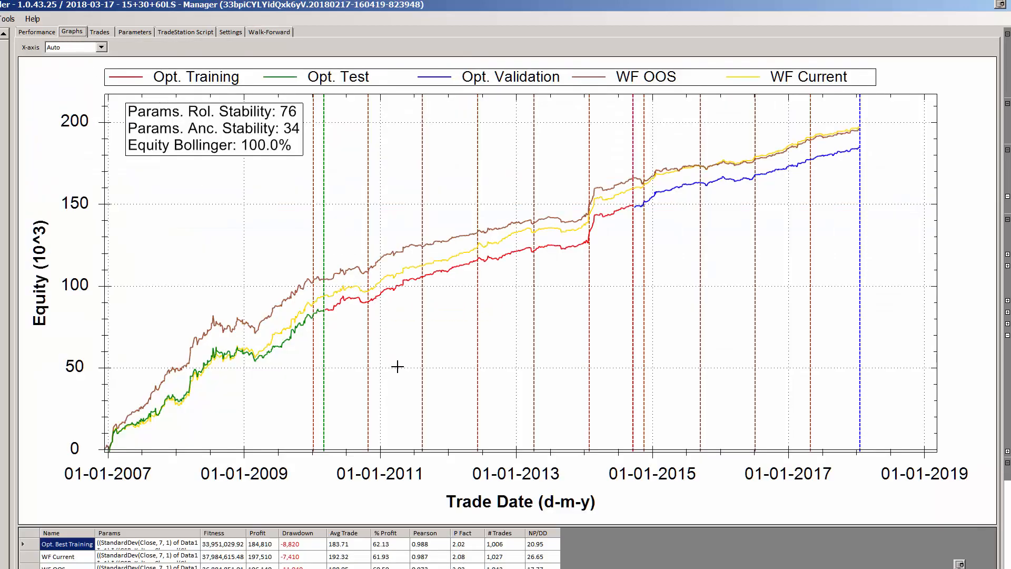
mouse_move(357, 285)
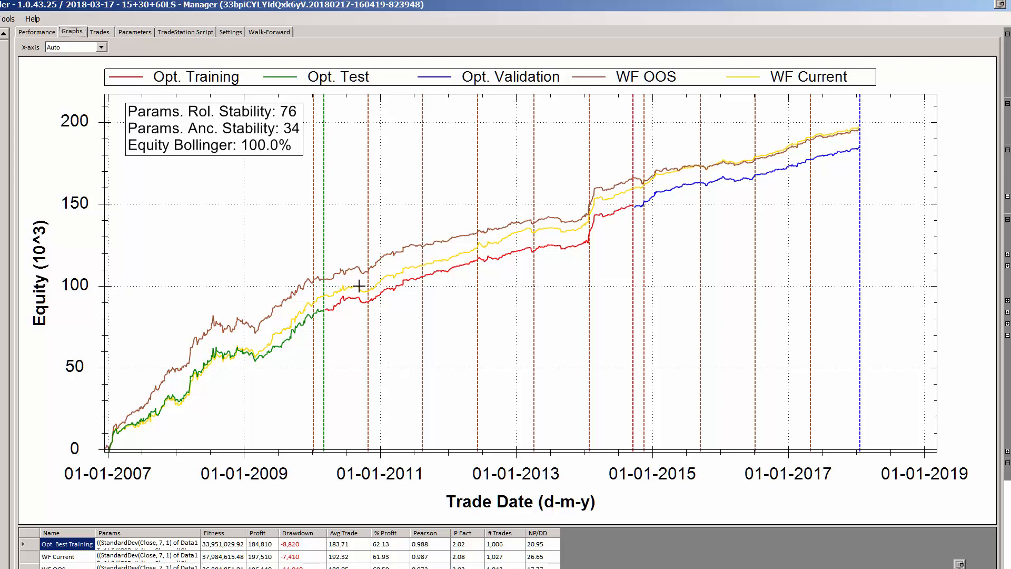
mouse_move(295, 153)
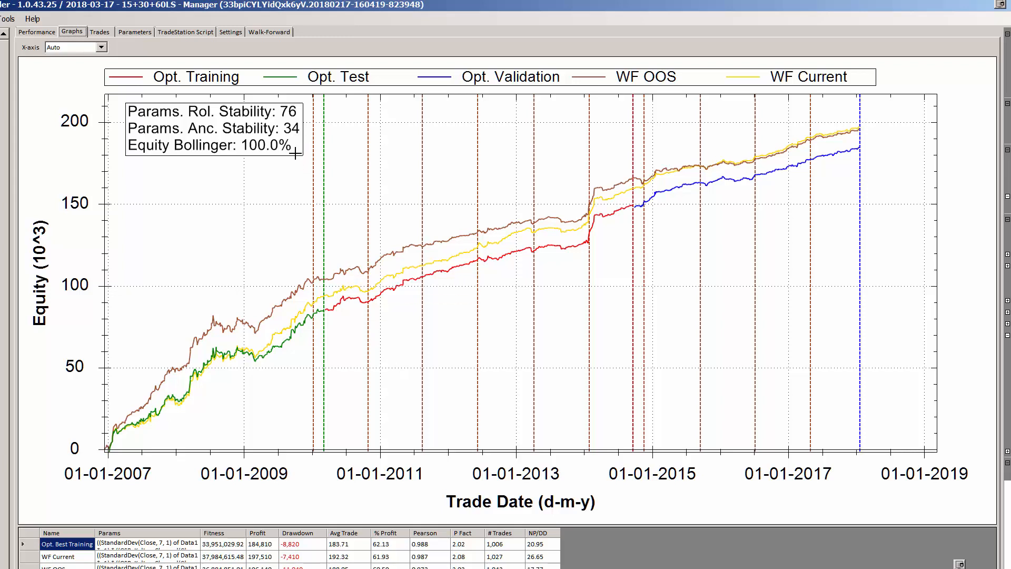